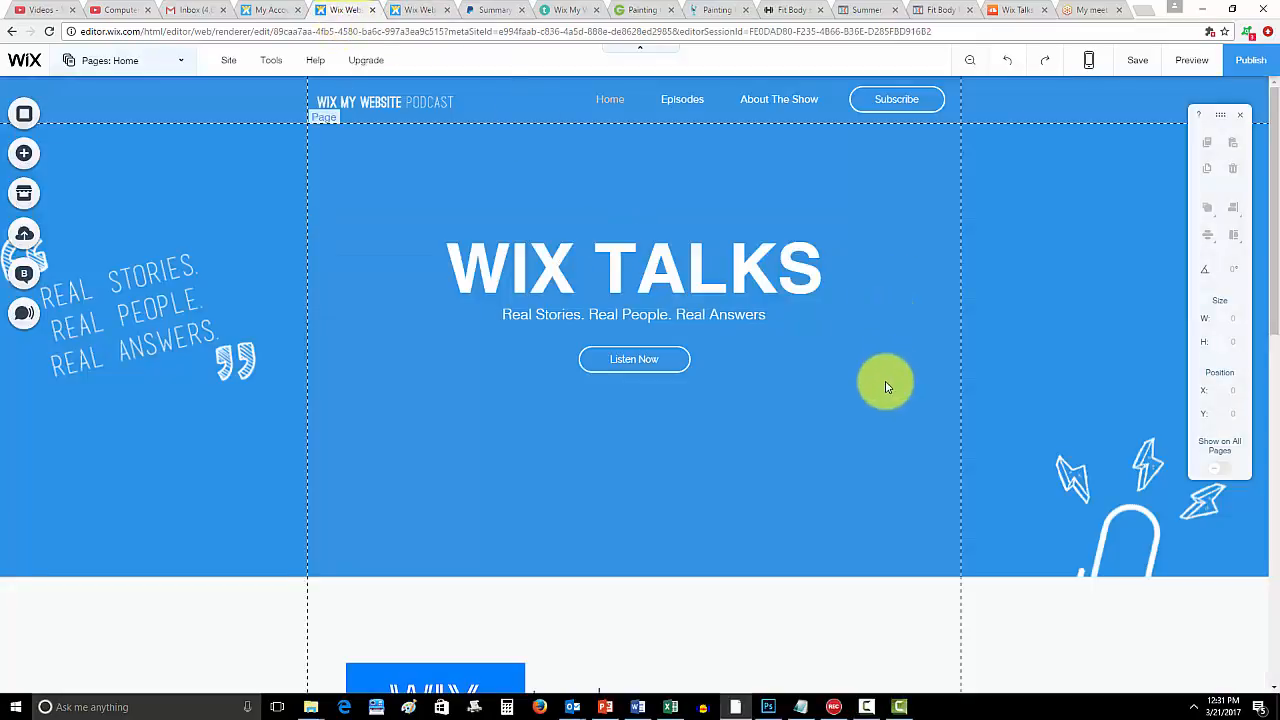
Review the Wix Talks page down to its Introduction section before moving to the Weekly Wix Tips site.
click(634, 314)
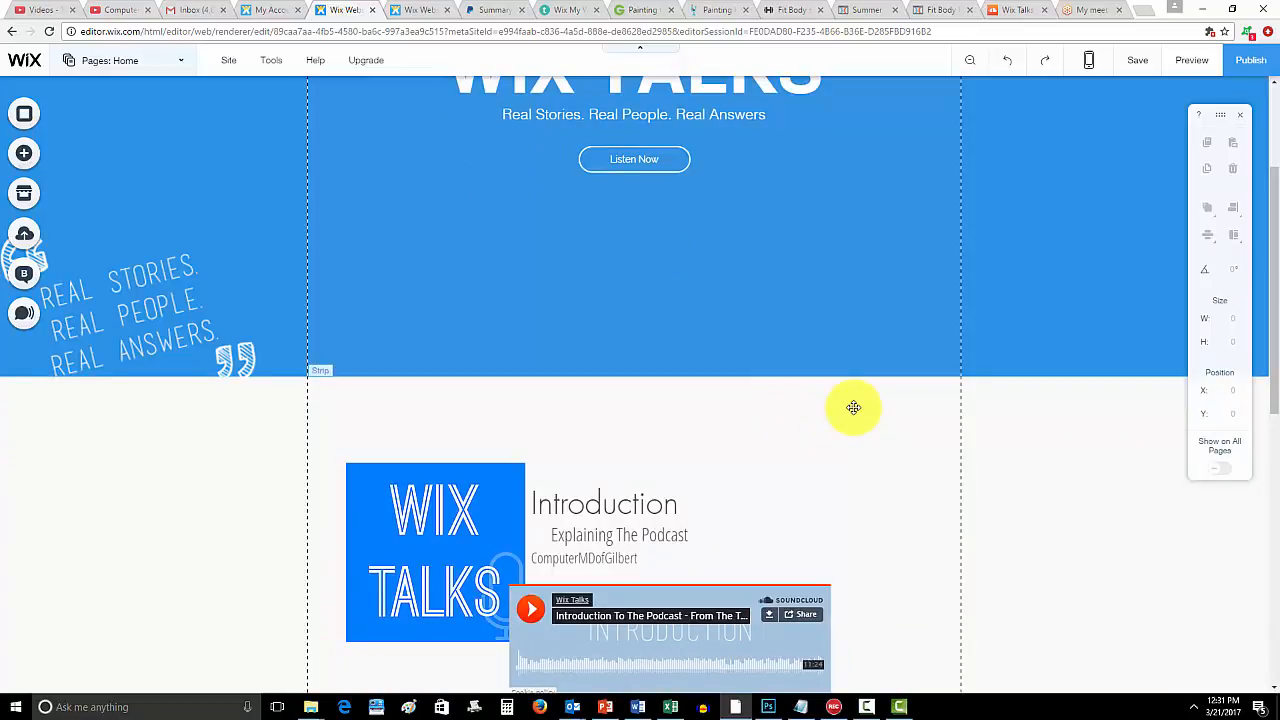
scroll(down, 3)
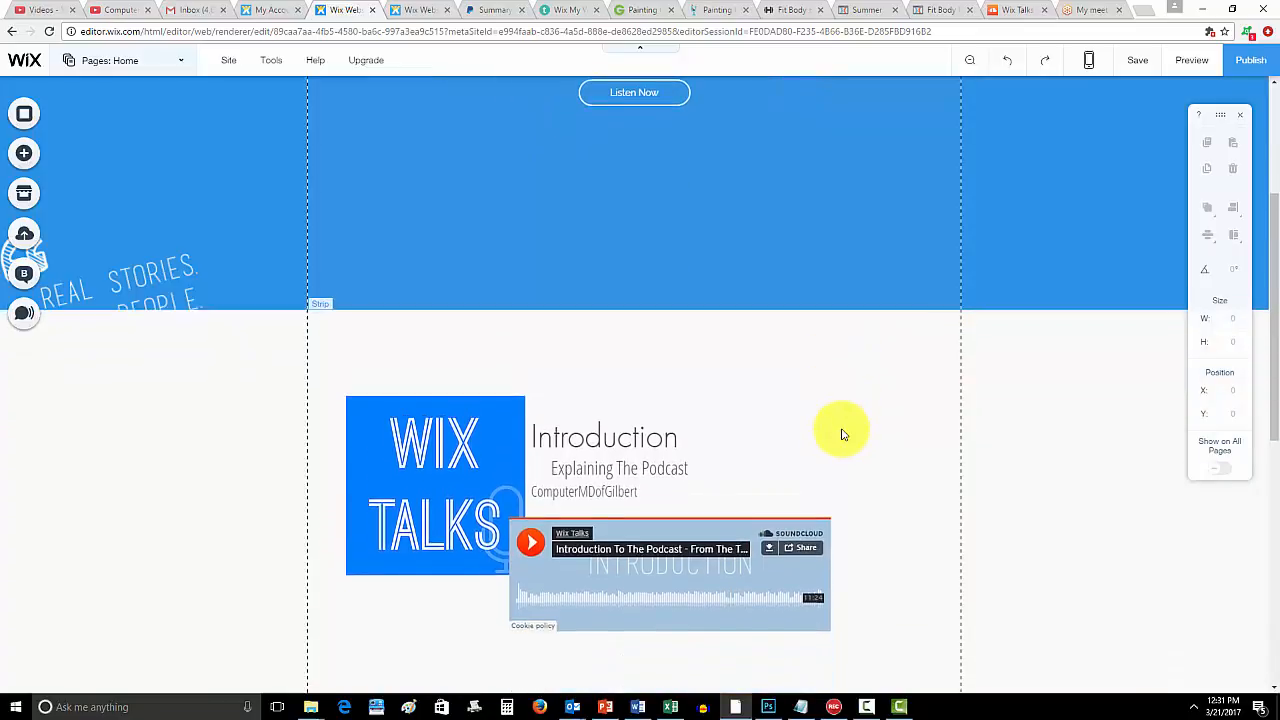
scroll(down, 3)
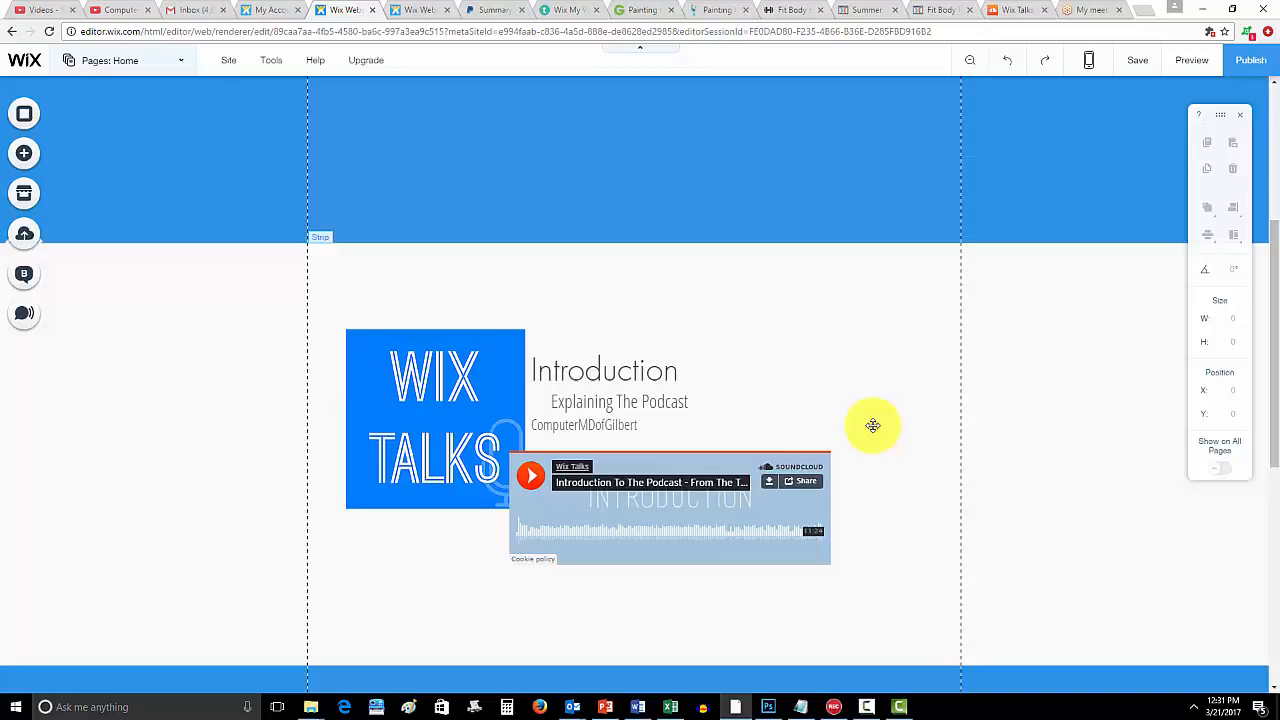
scroll(down, 3)
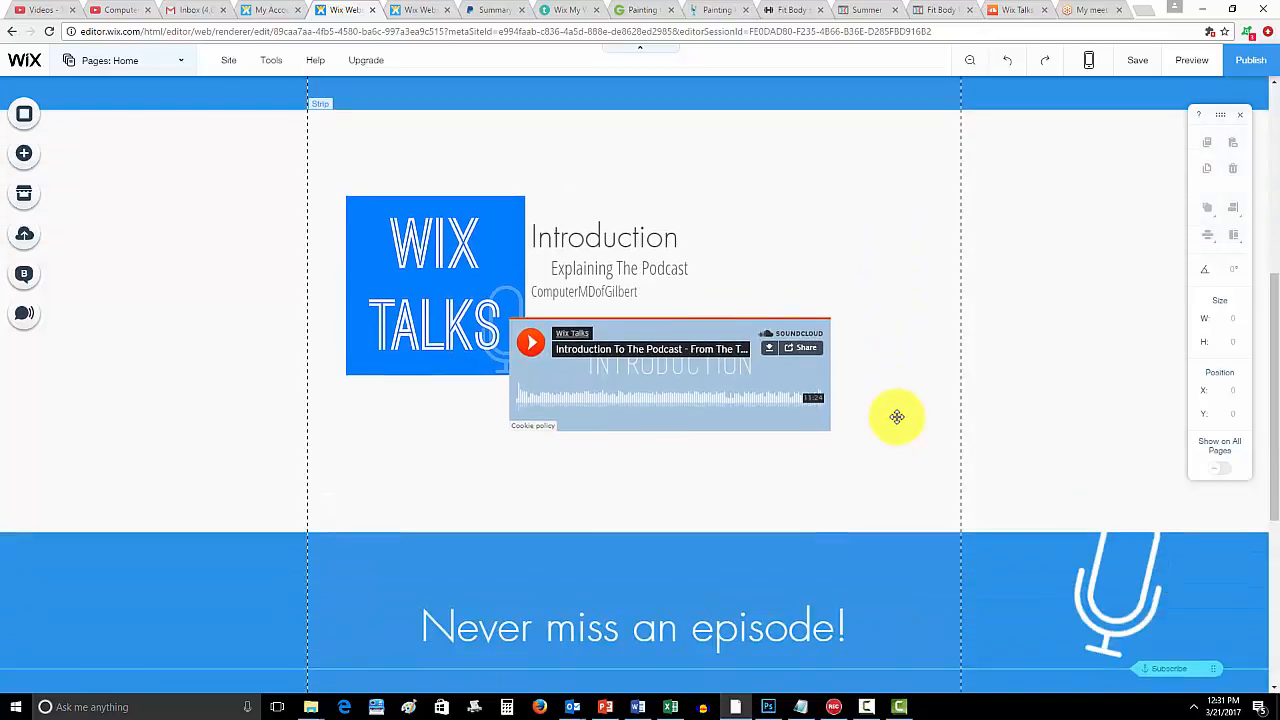
scroll(down, 3)
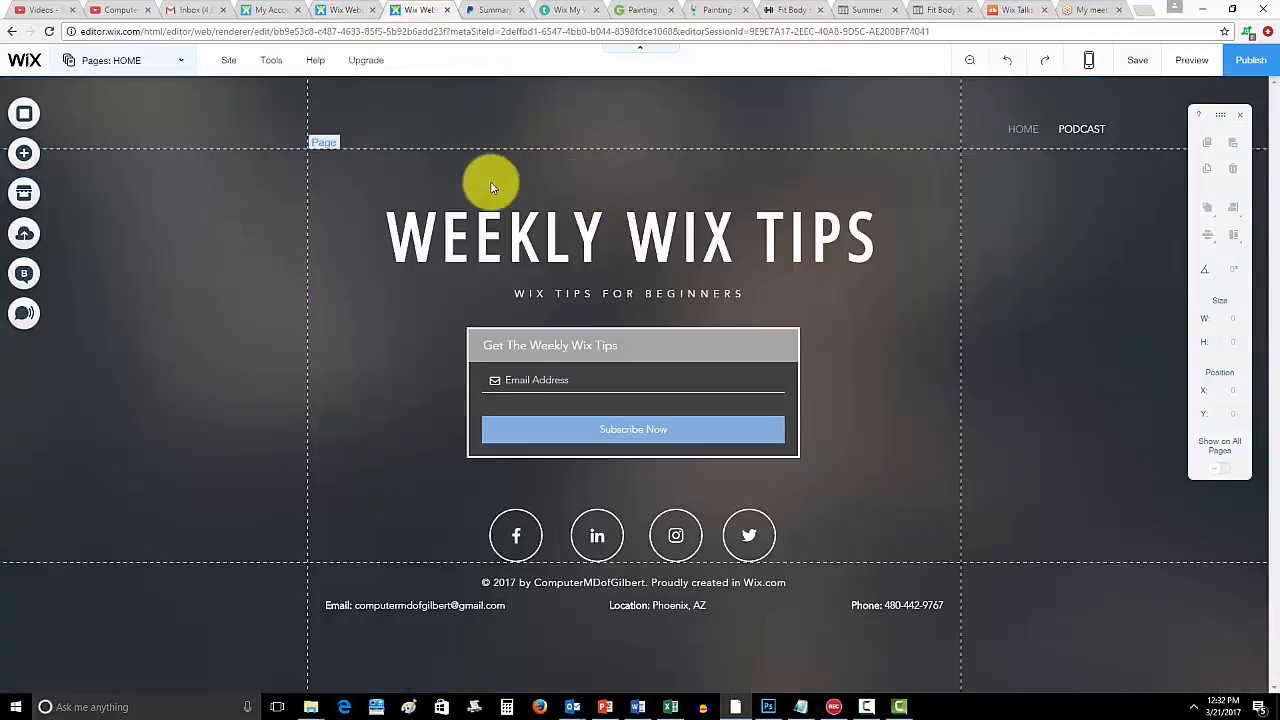
Switch to the blank page named New Page from the site's page list.
click(124, 60)
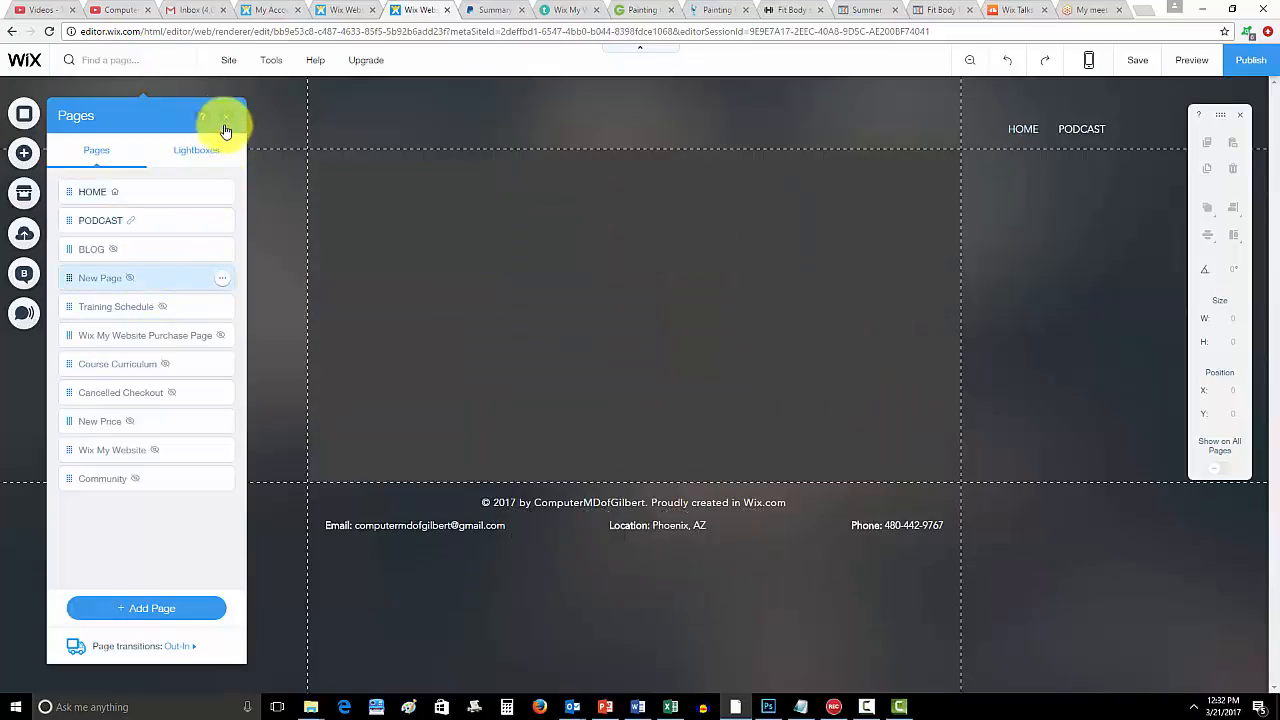
click(224, 132)
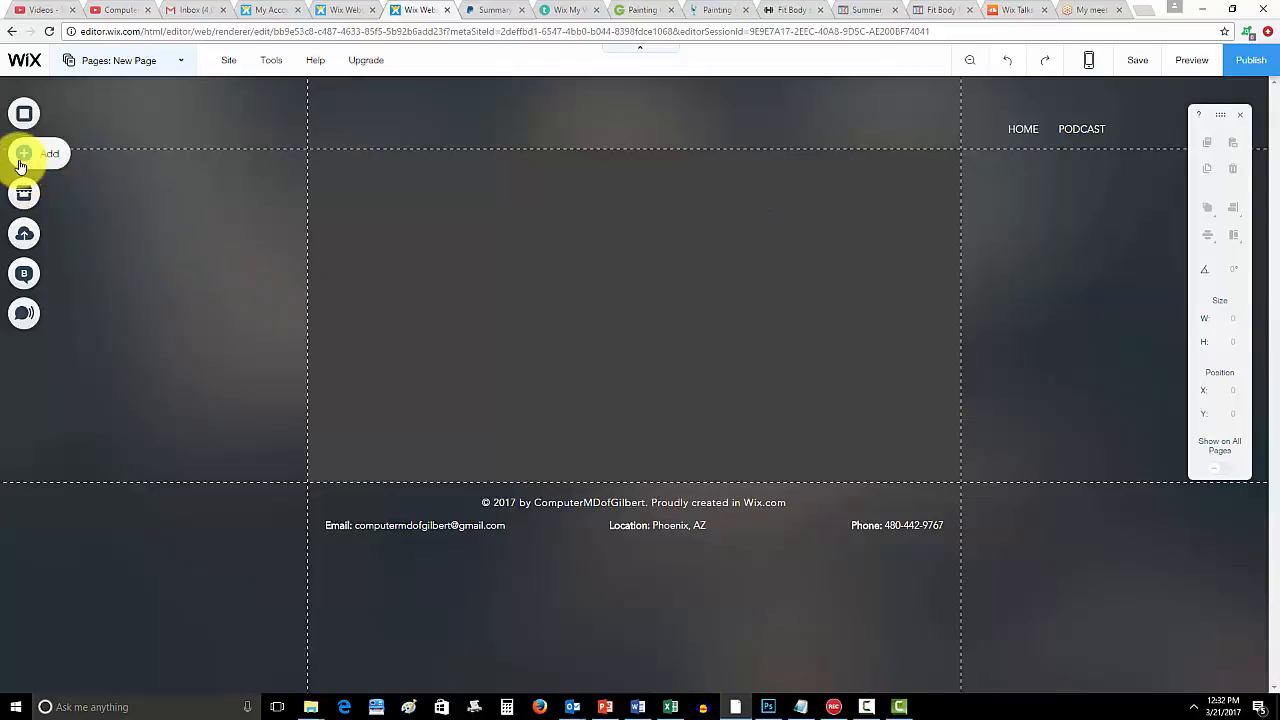
Add the WIX TALKS image from My Image Uploads and move it higher on the page.
click(24, 152)
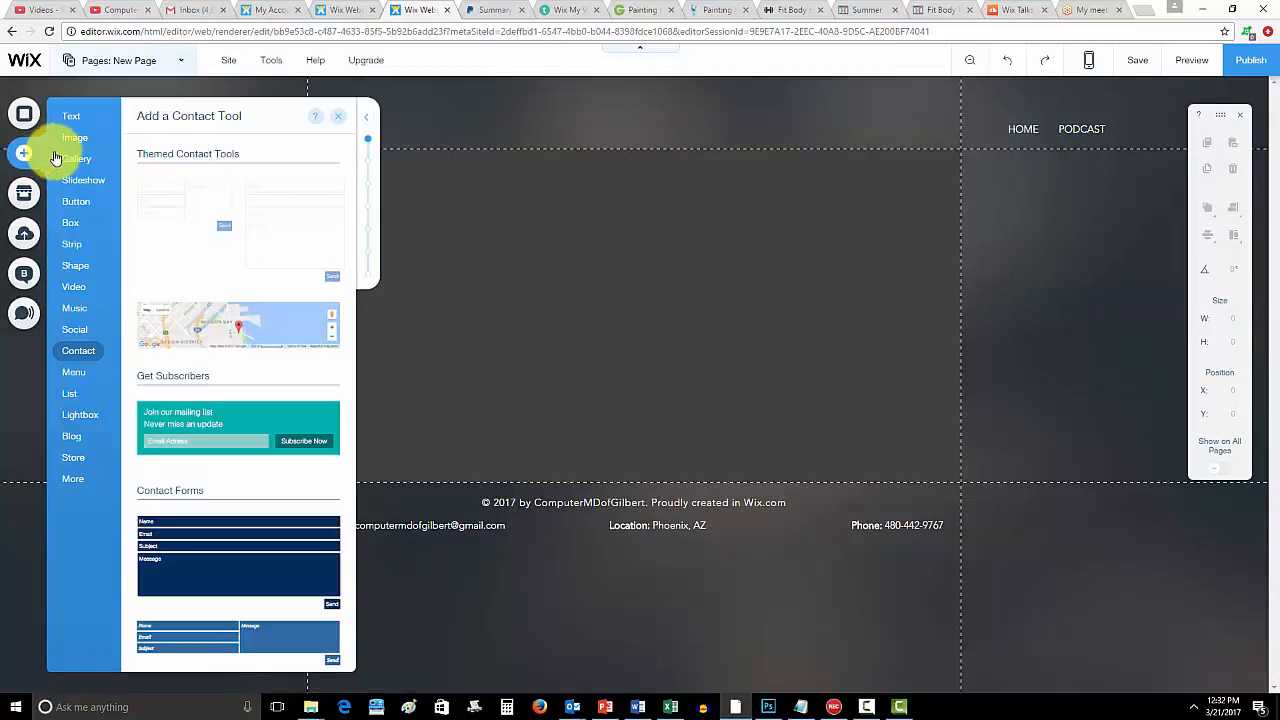
click(76, 136)
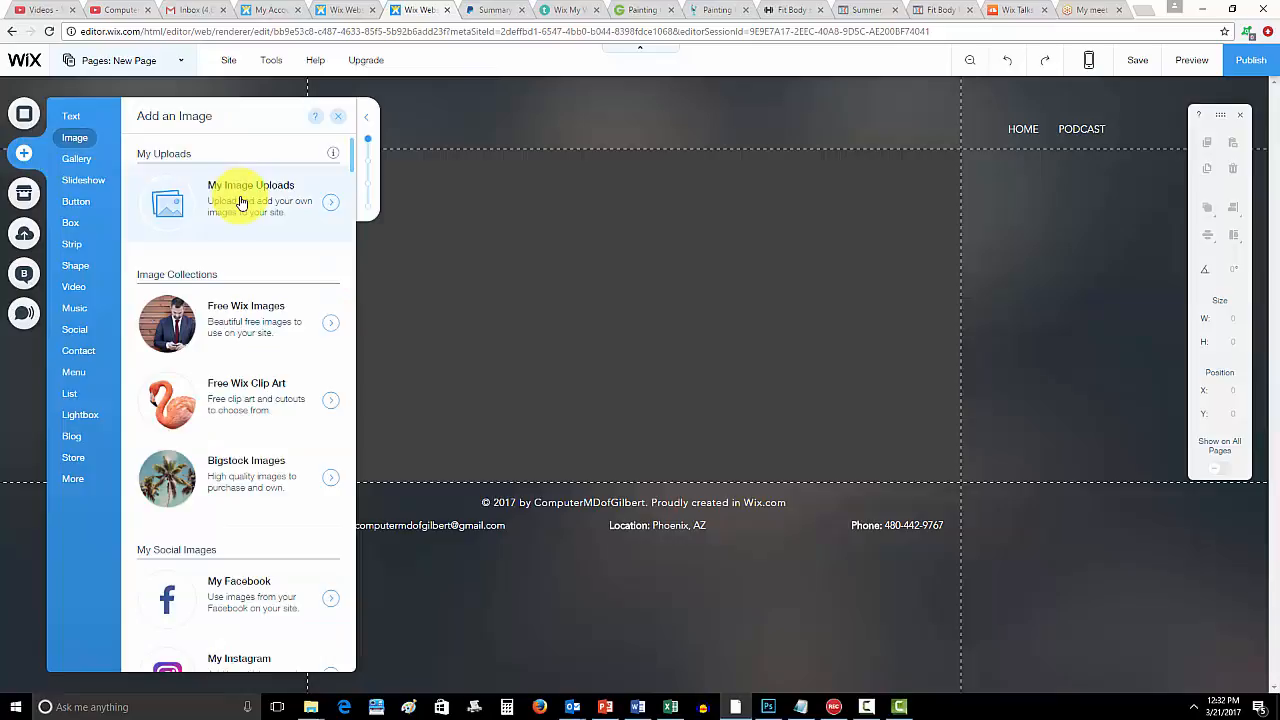
click(250, 200)
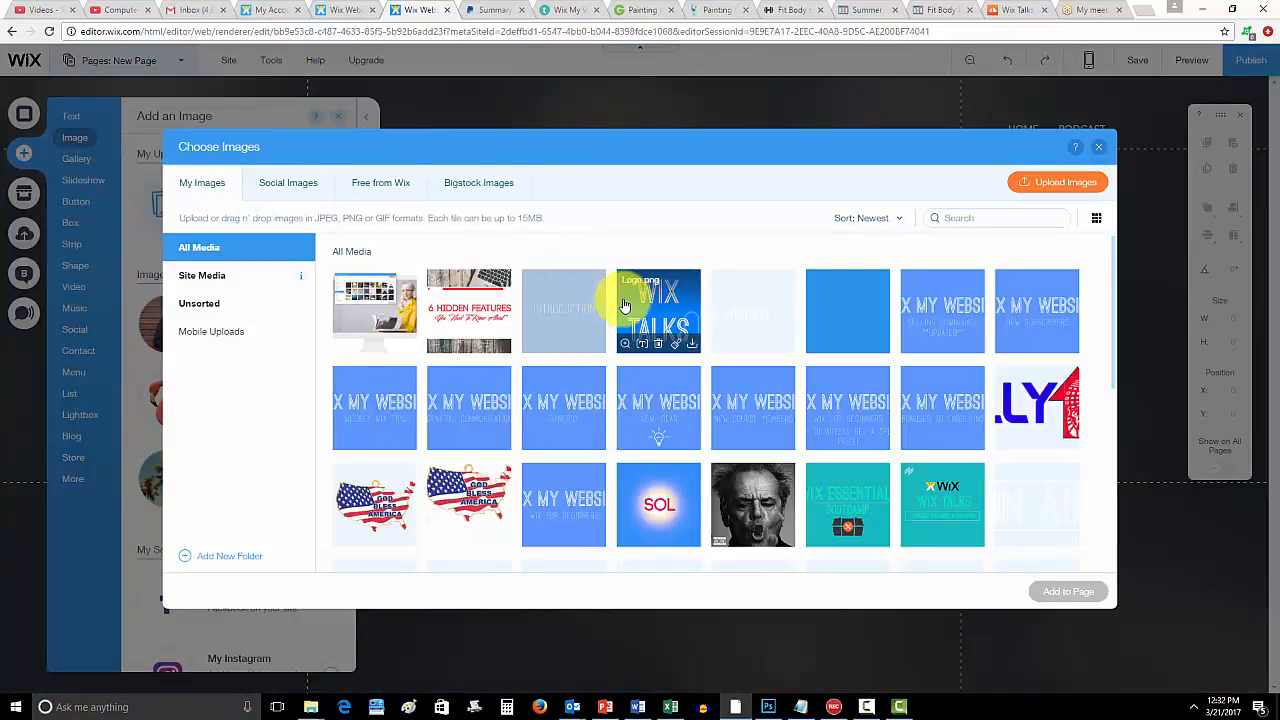
click(658, 312)
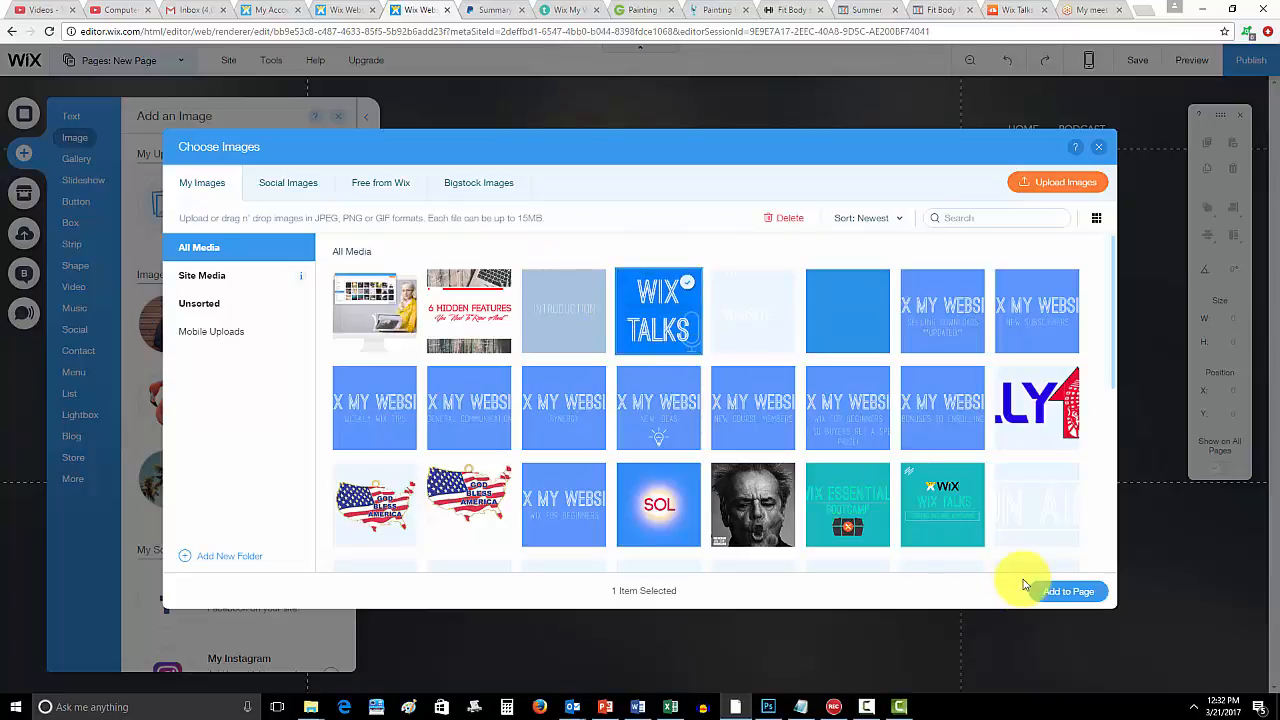
click(1068, 592)
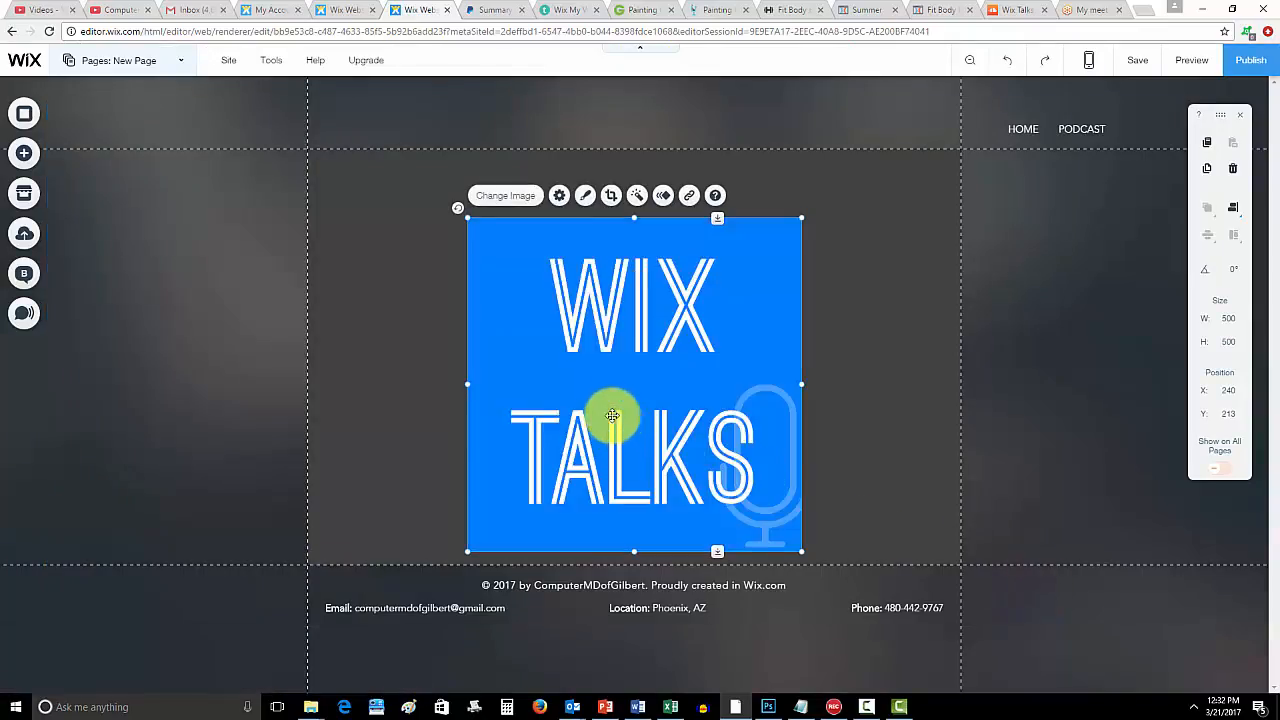
drag(612, 416, 604, 388)
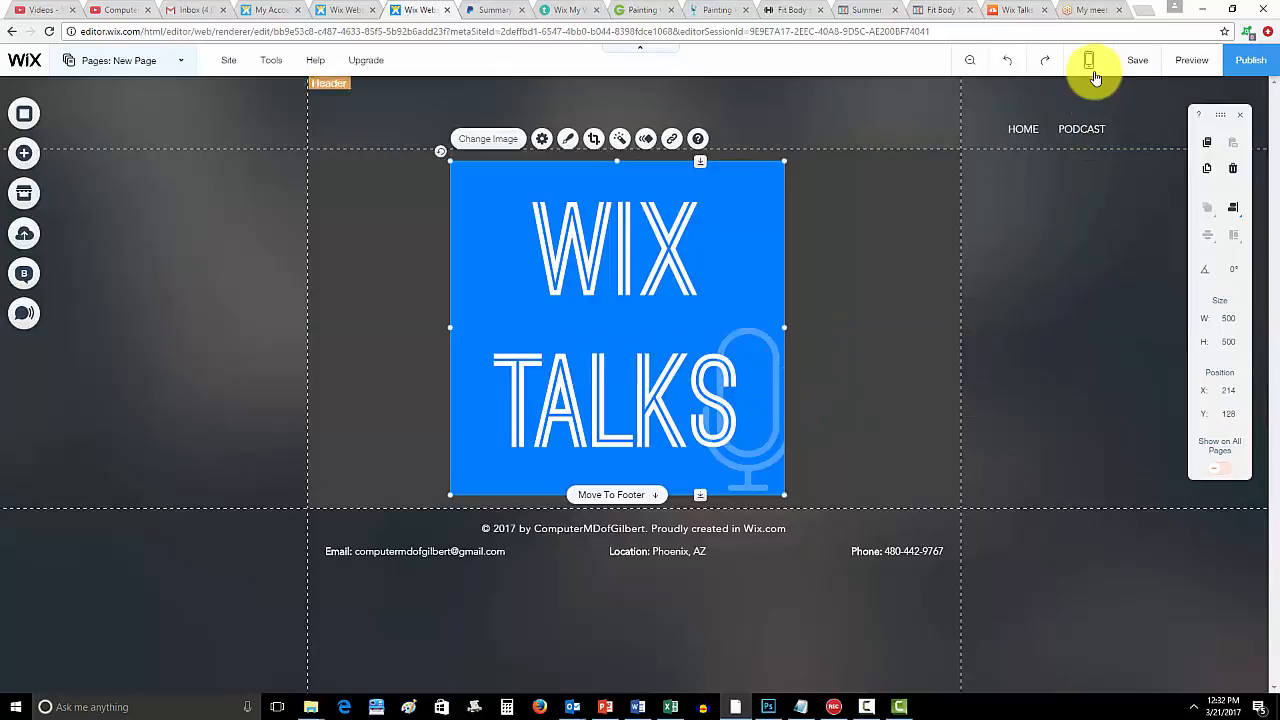
Check the WIX TALKS image in the mobile layout, then resume desktop editing.
click(1088, 60)
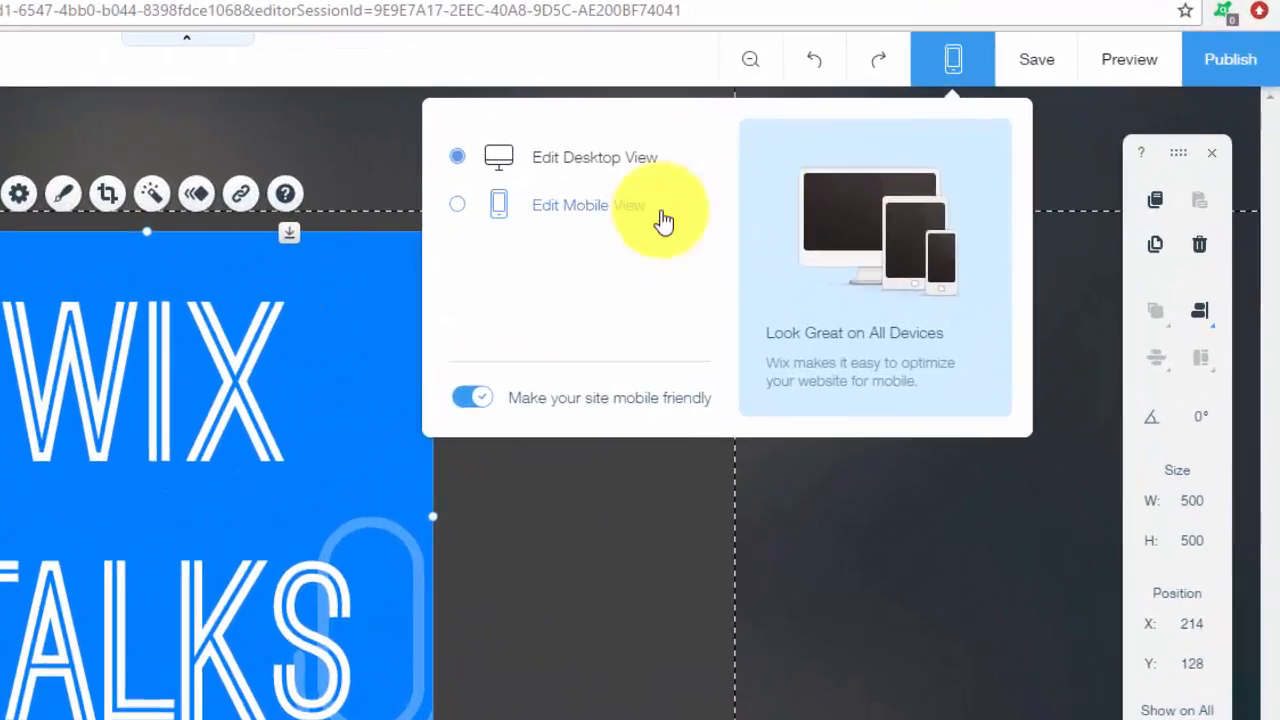
click(570, 204)
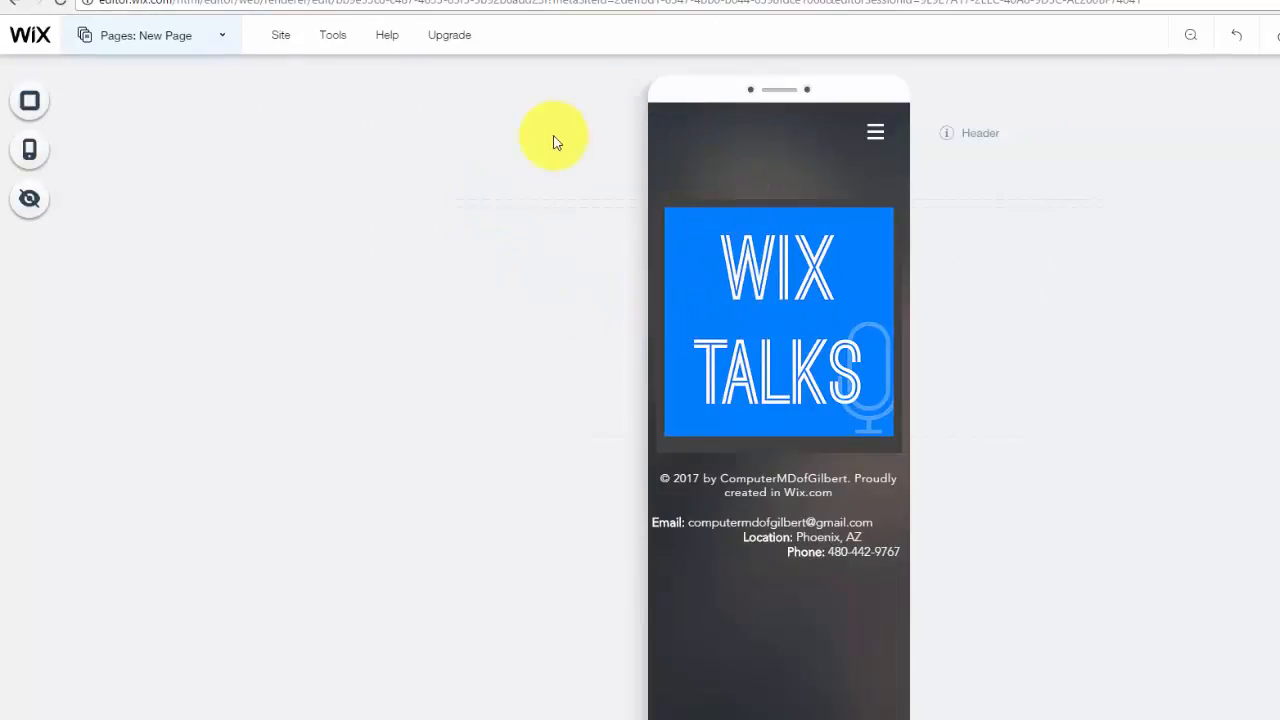
mouse_move(196, 48)
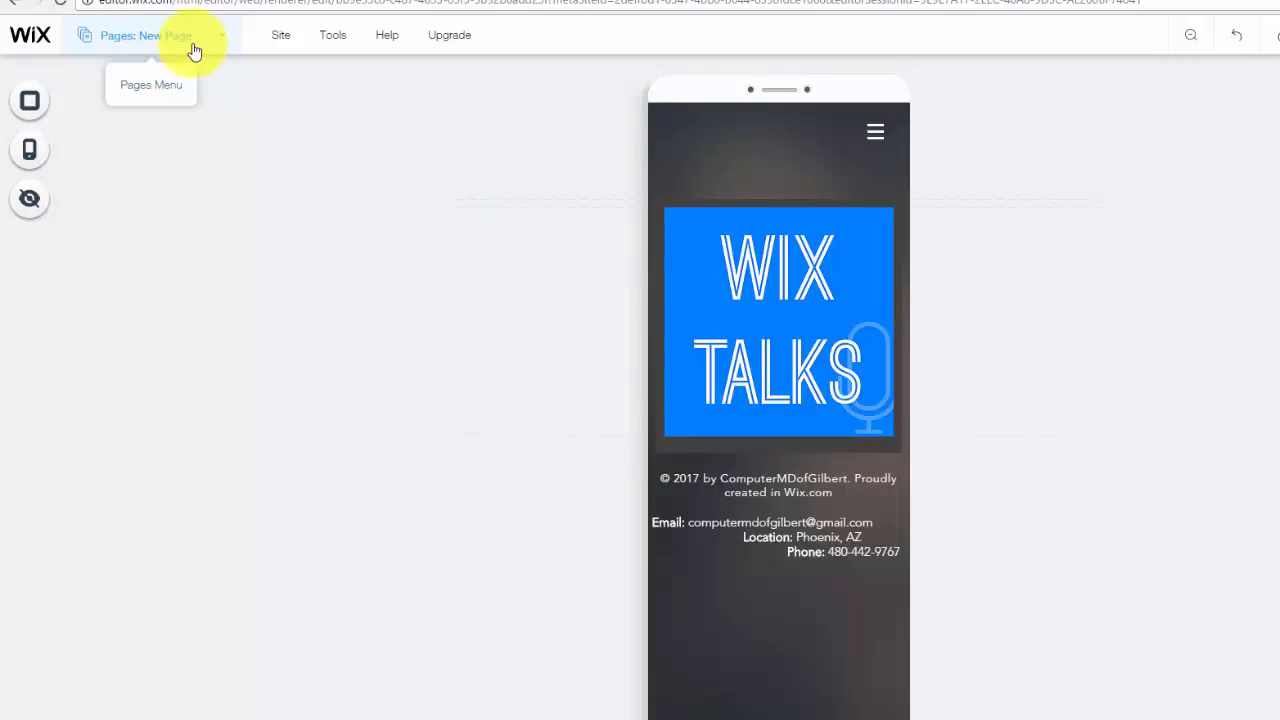
click(140, 36)
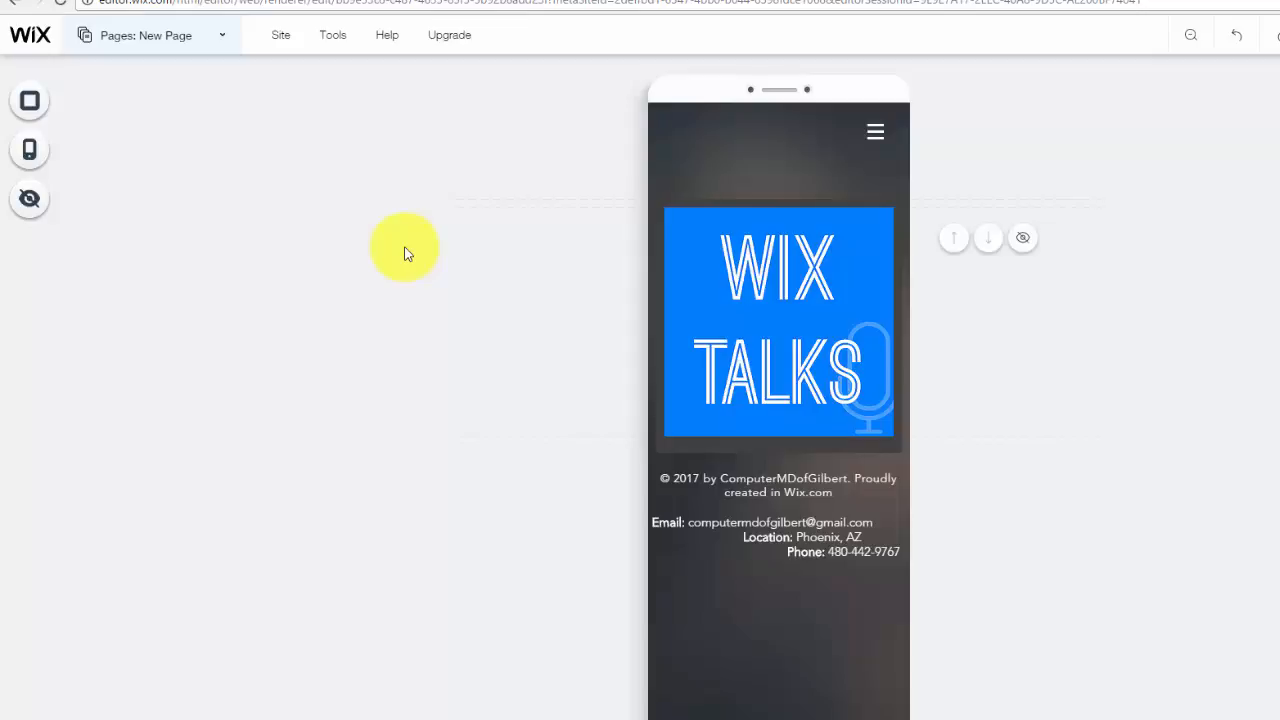
mouse_move(28, 100)
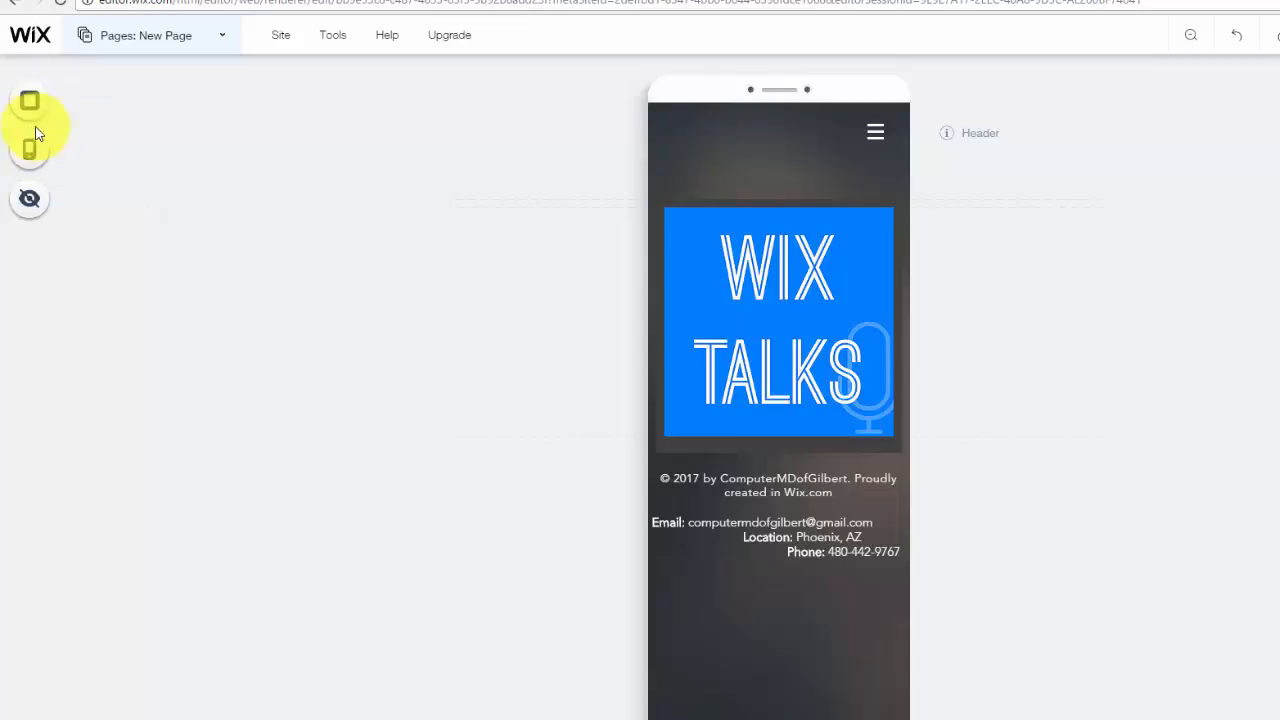
mouse_move(28, 198)
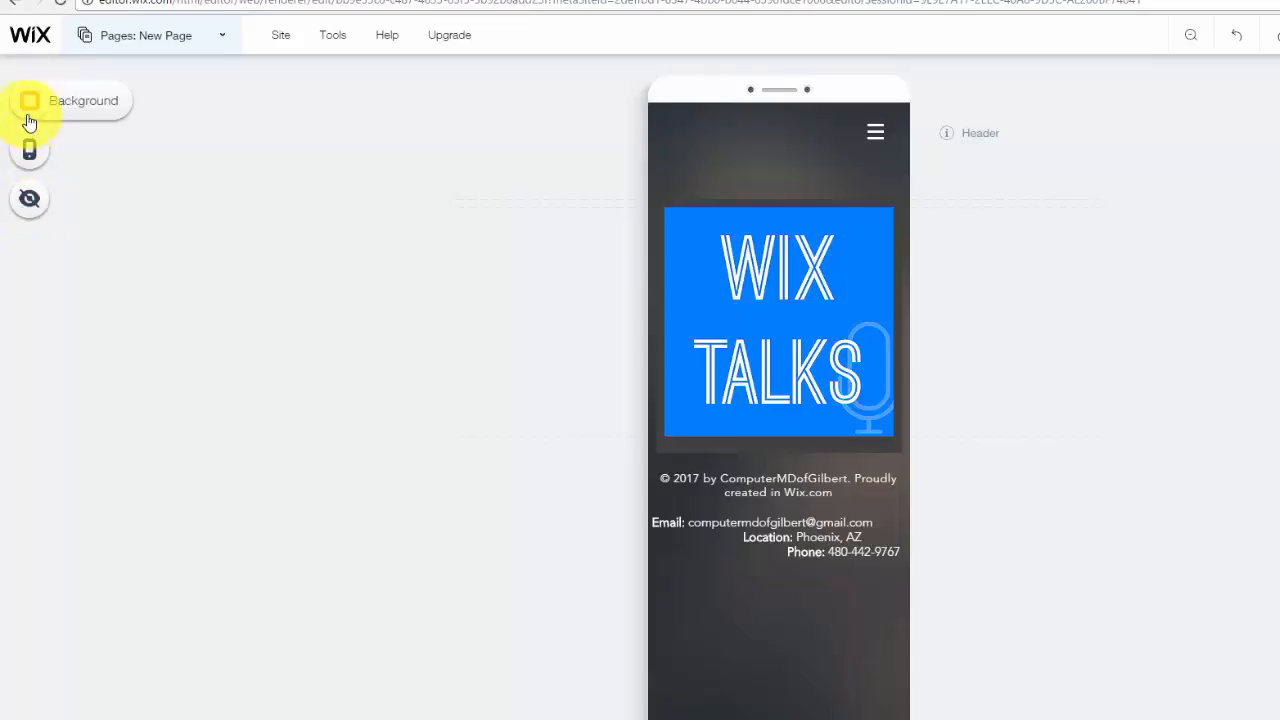
mouse_move(160, 176)
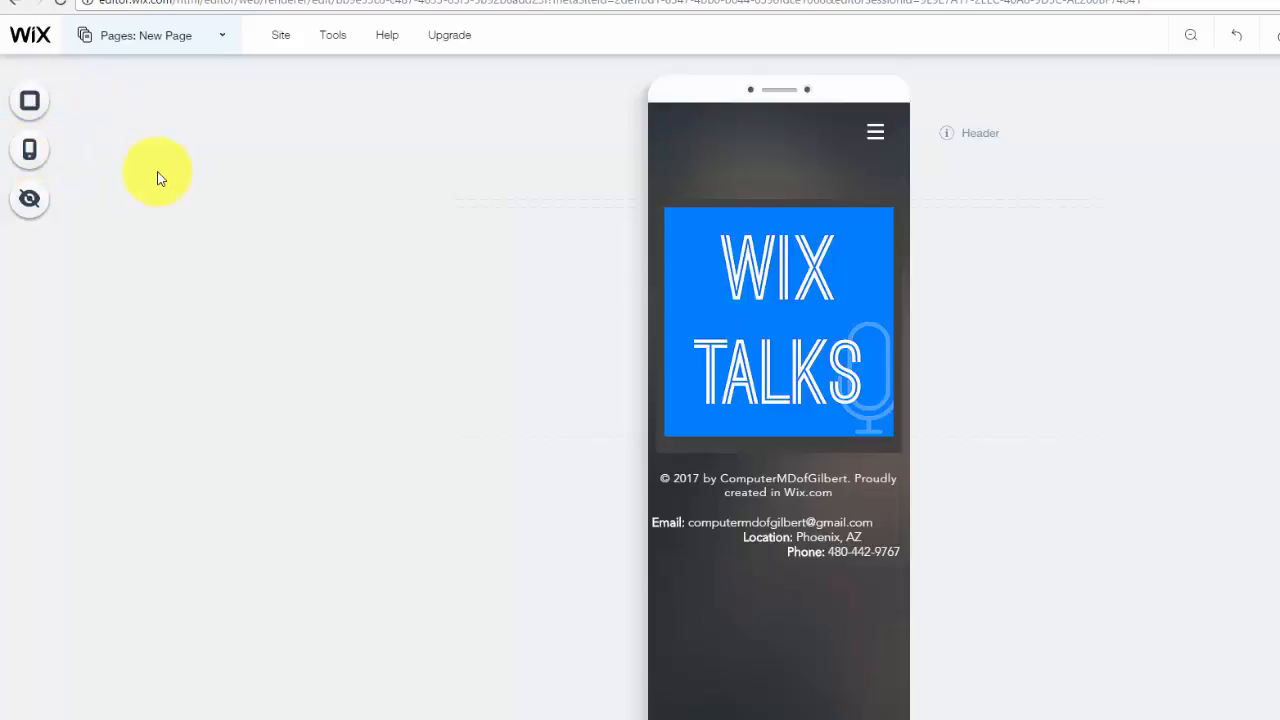
mouse_move(108, 188)
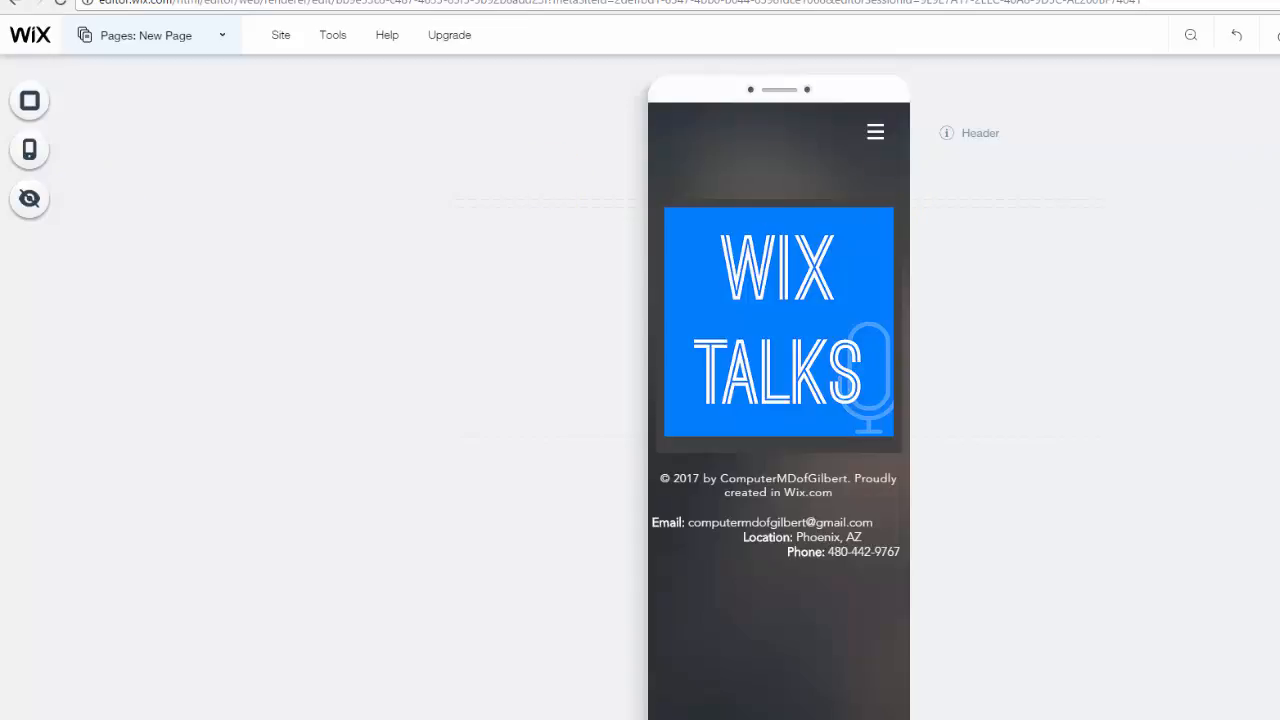
click(1096, 34)
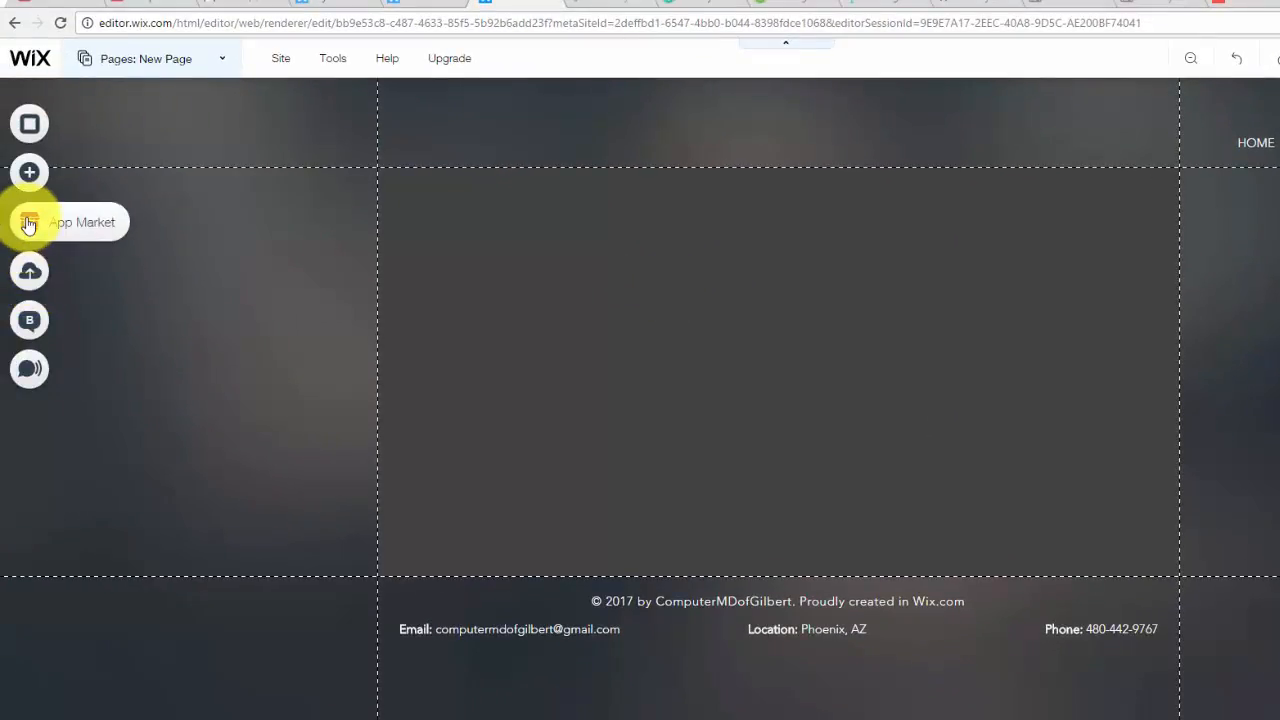
Place a video element on New Page and switch to the mobile layout to see it.
click(28, 172)
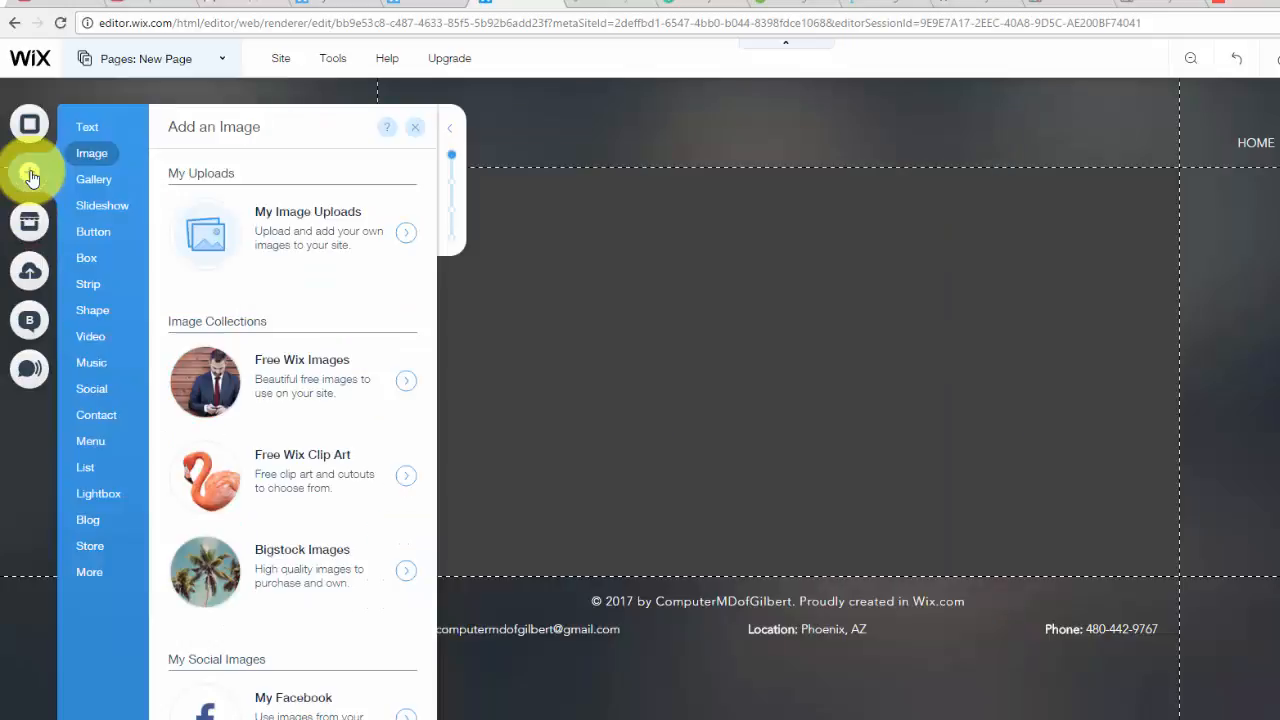
click(92, 232)
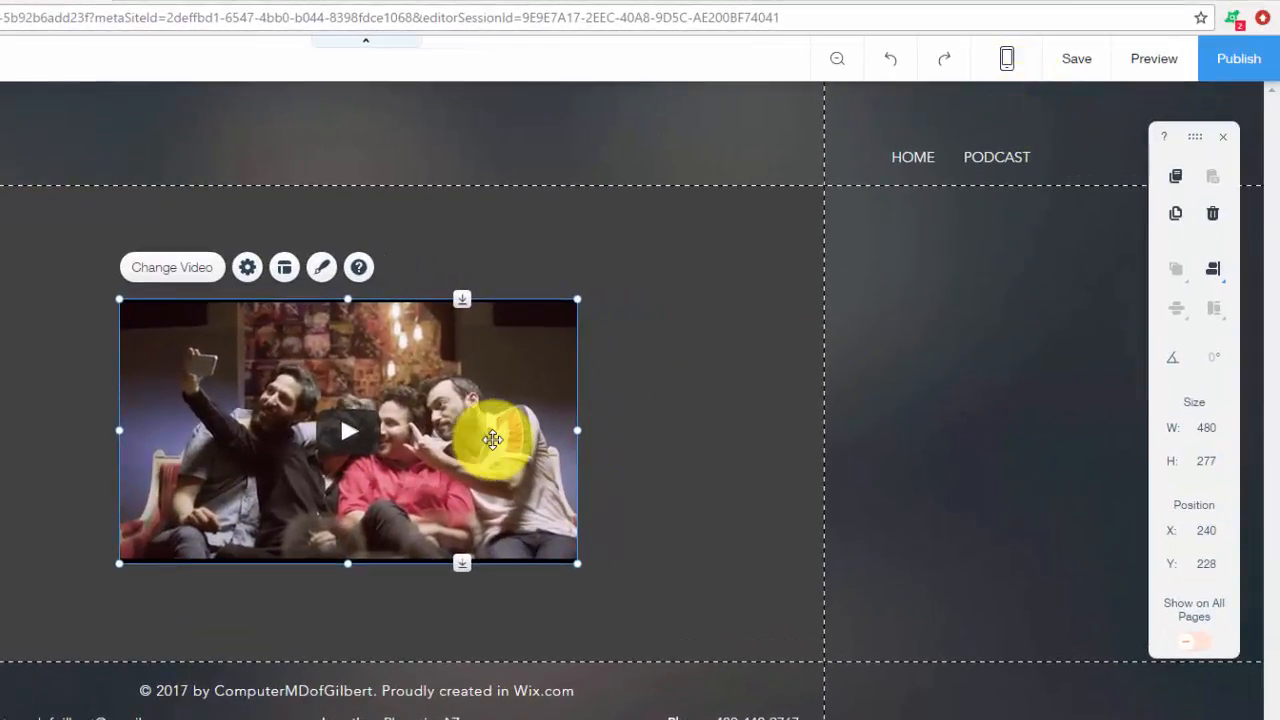
click(1006, 58)
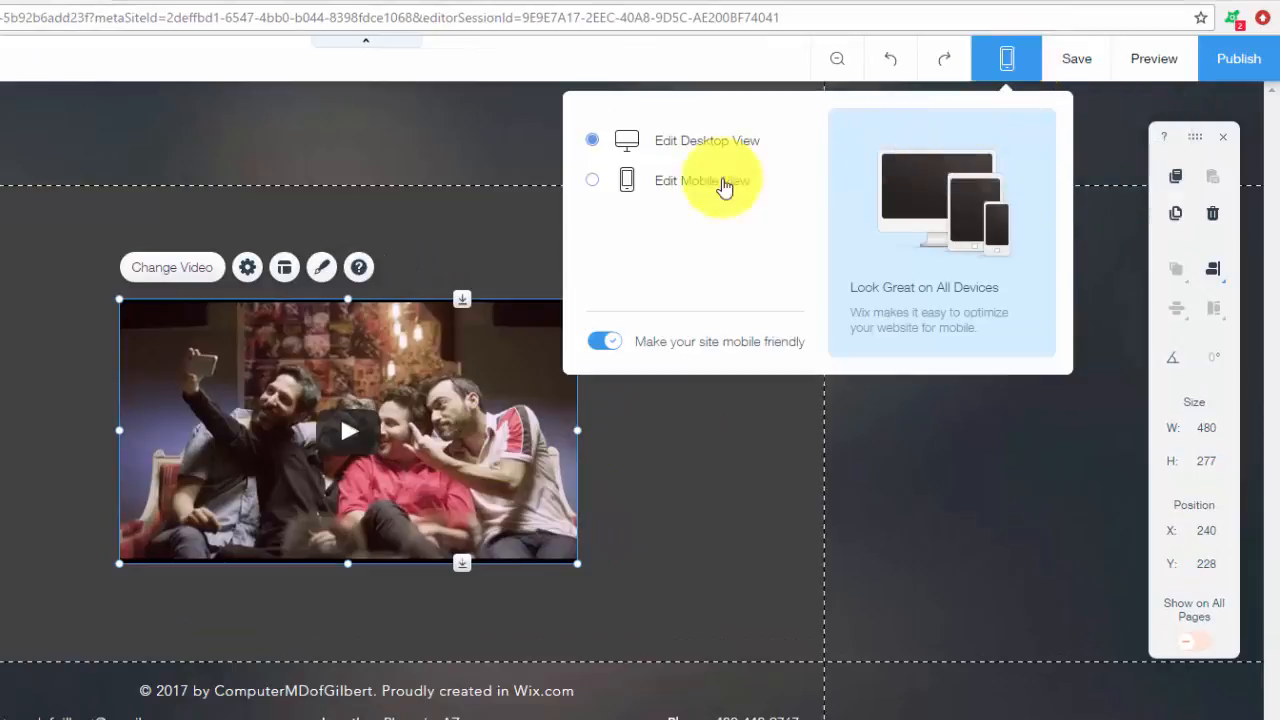
click(700, 180)
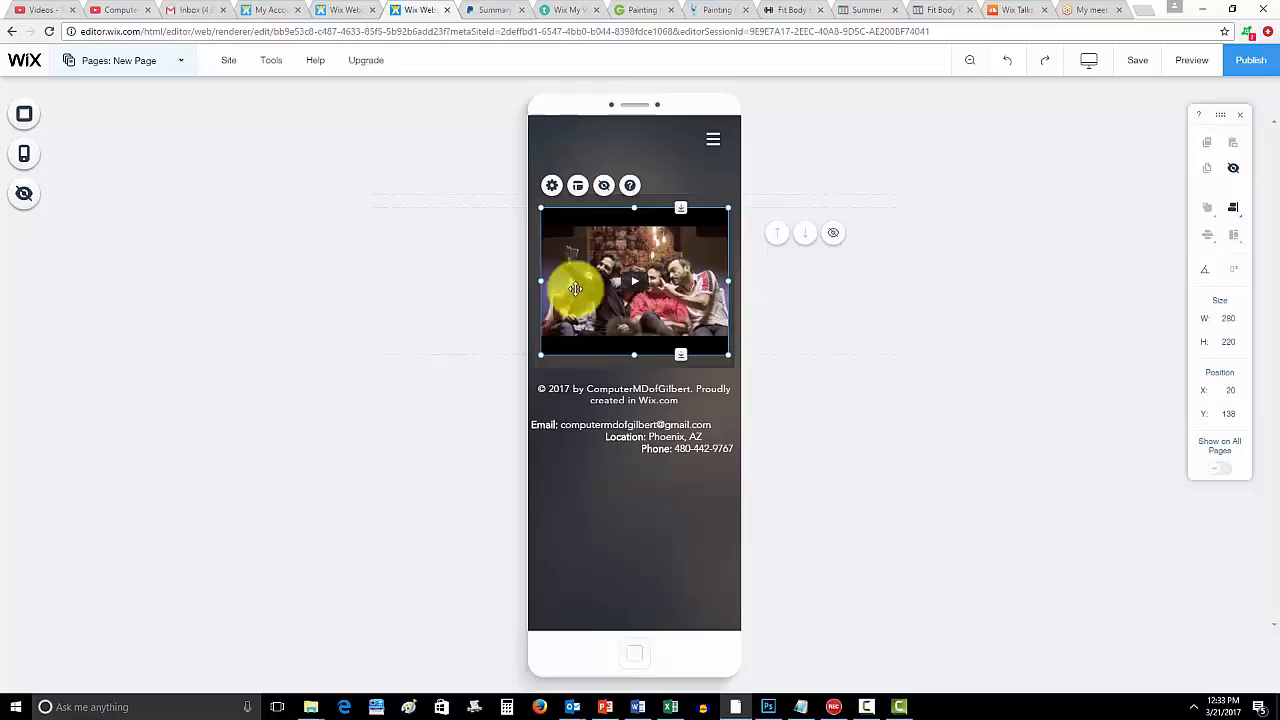
mouse_move(660, 284)
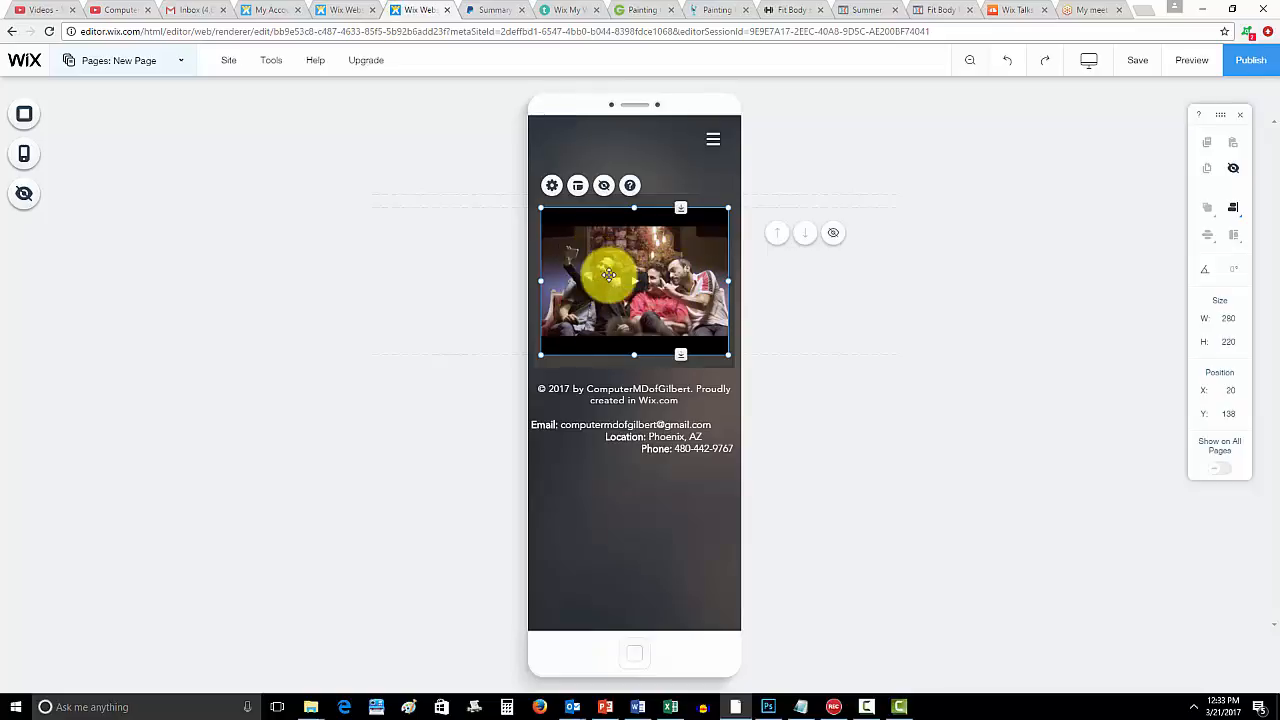
Nudge the video slightly up and left in the mobile layout.
drag(610, 278, 624, 278)
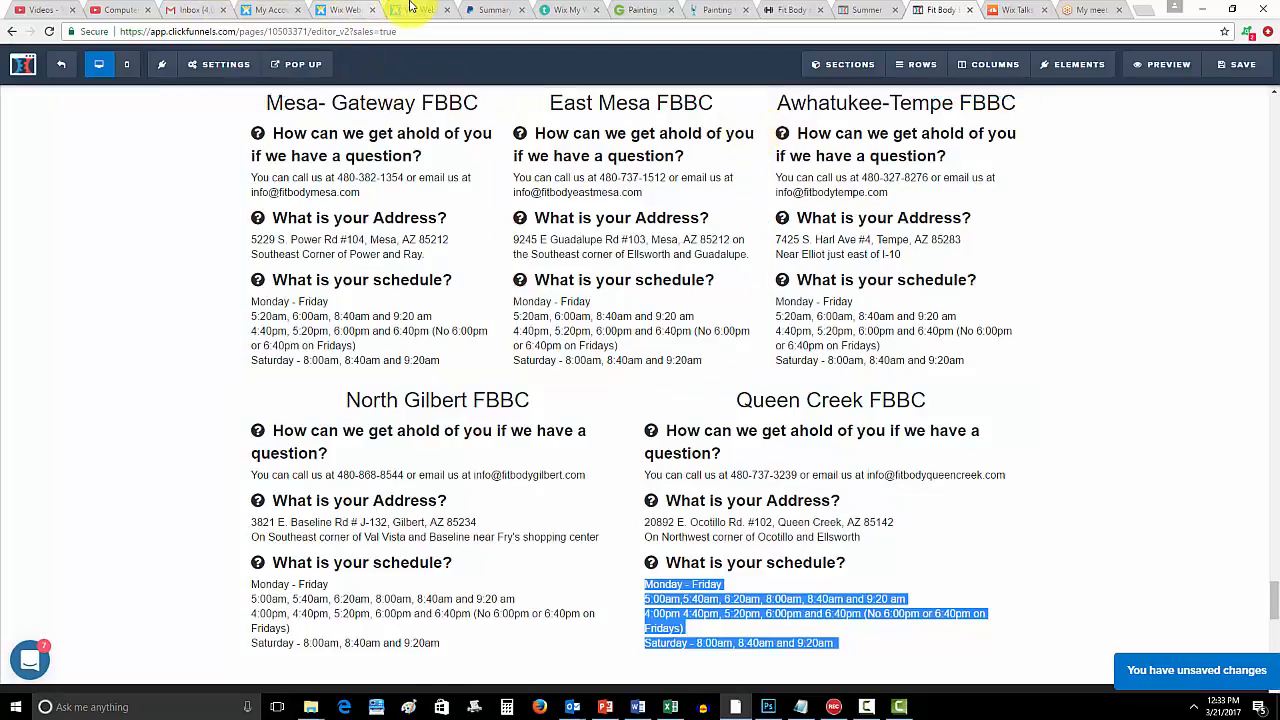
click(420, 8)
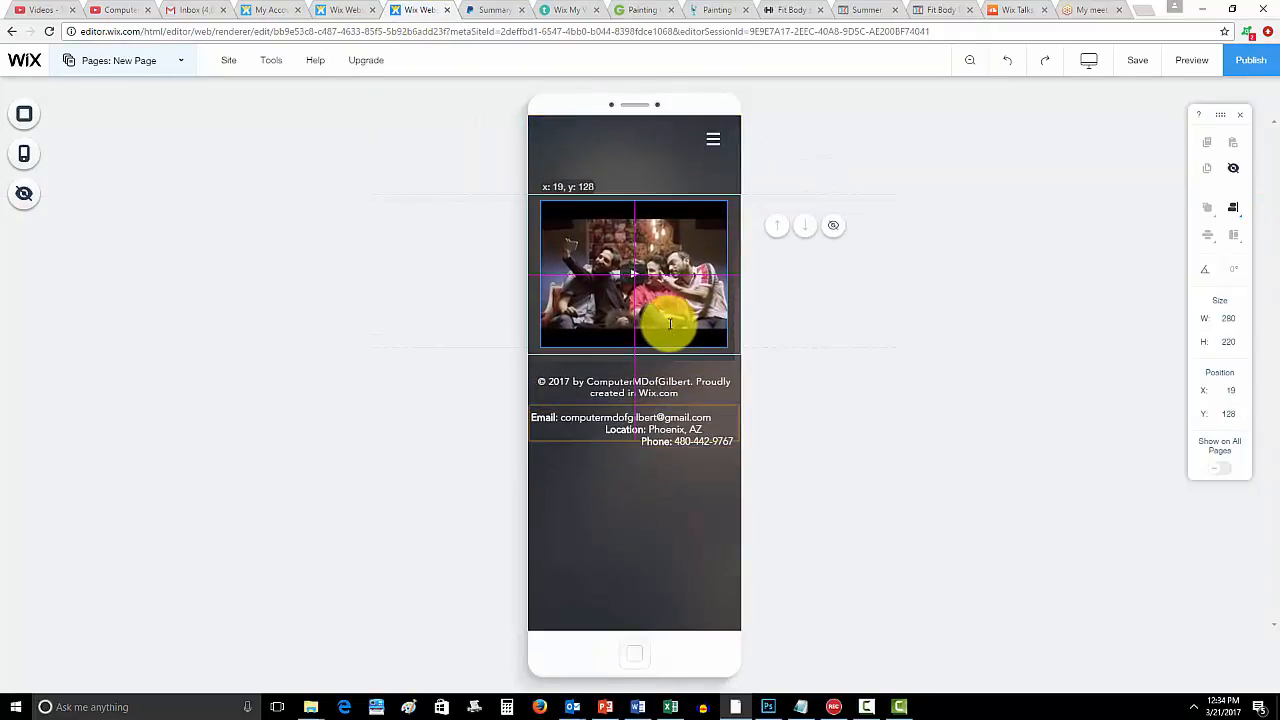
click(1088, 60)
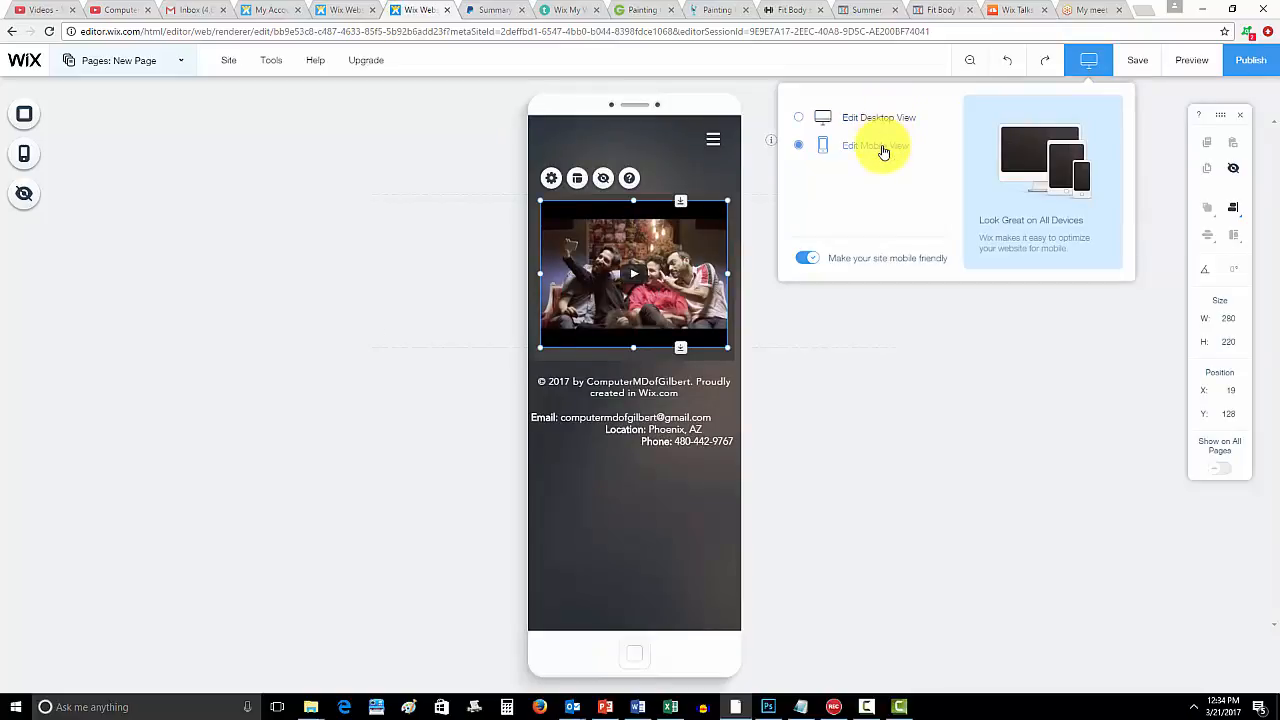
mouse_move(928, 136)
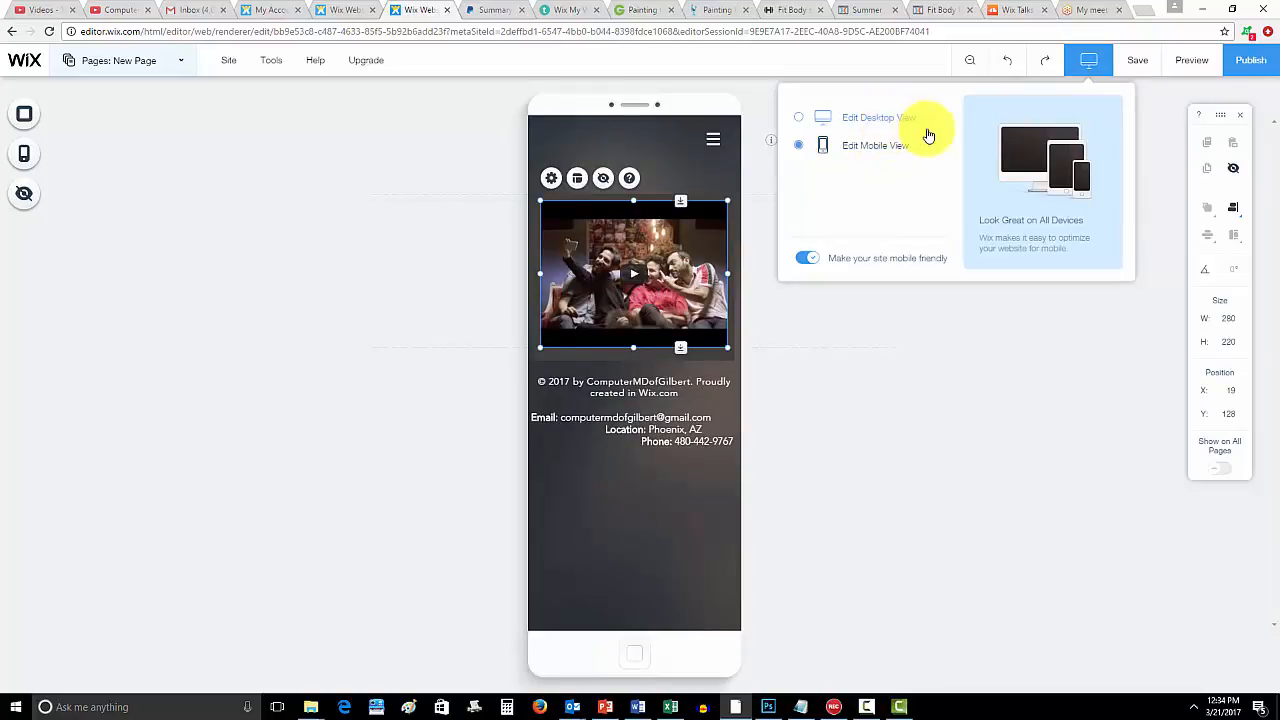
mouse_move(960, 130)
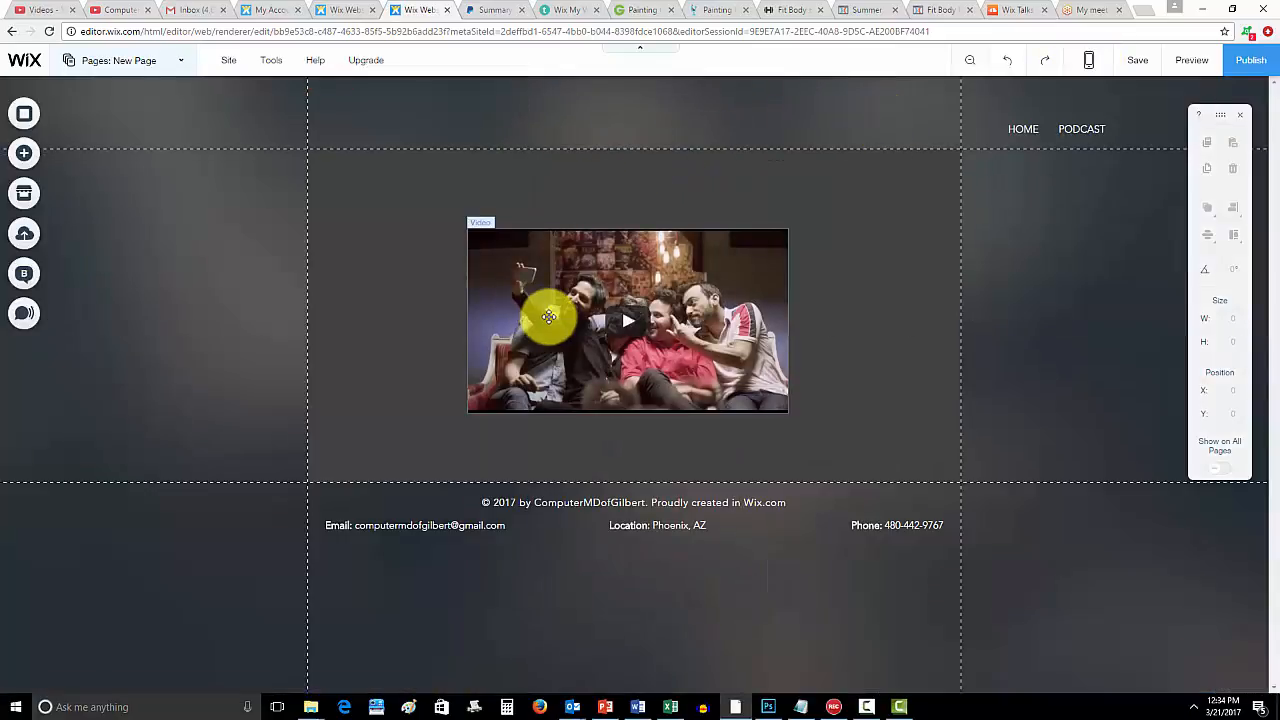
Select the video on the desktop page, where it still appears.
click(628, 320)
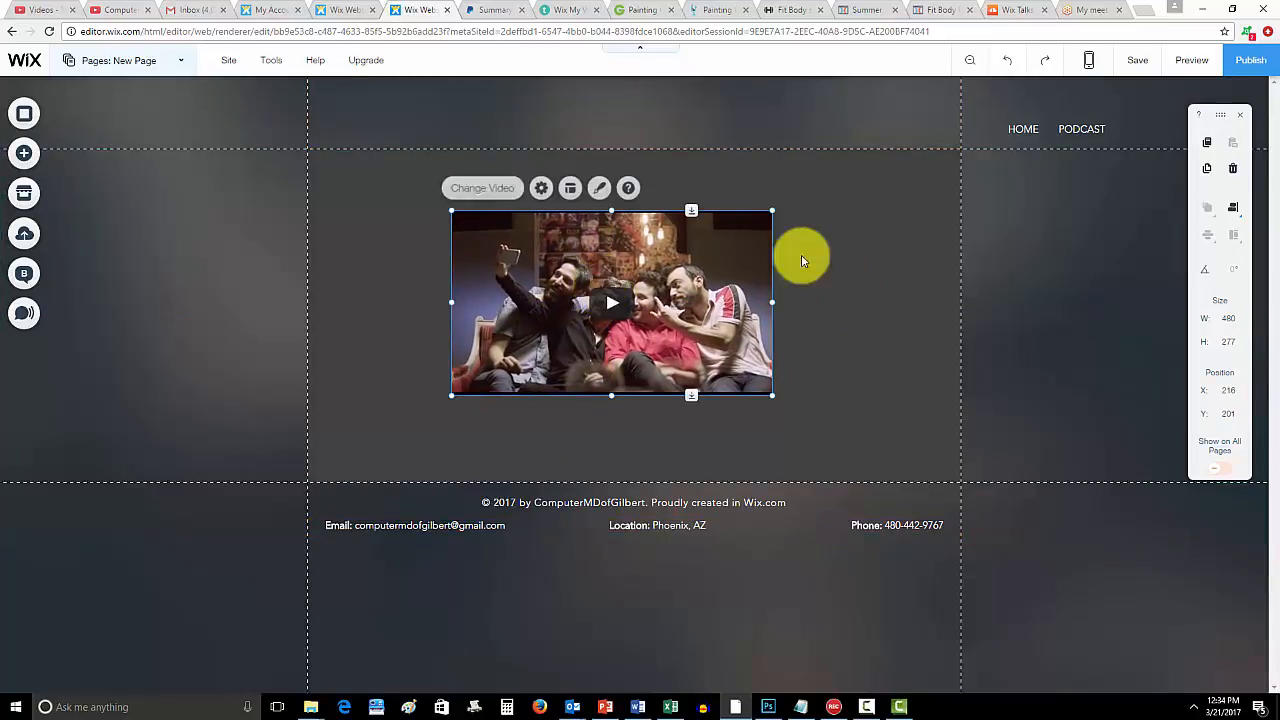
mouse_move(1088, 60)
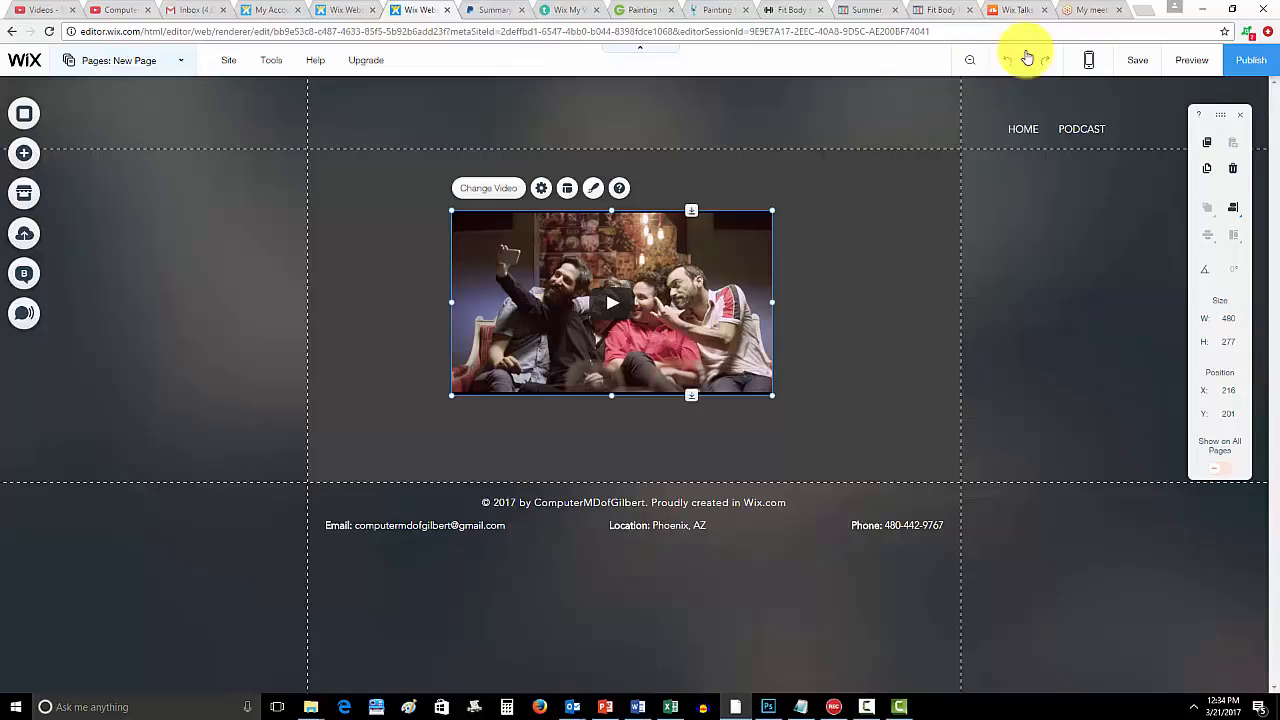
click(1088, 60)
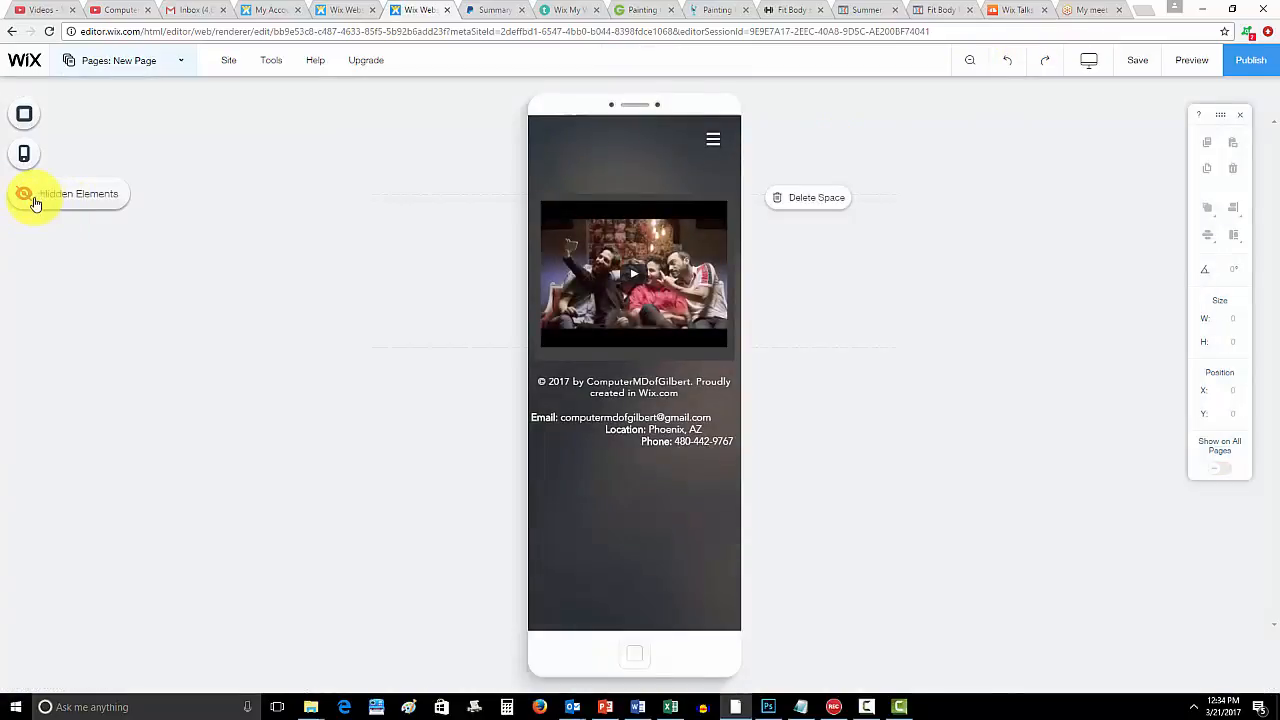
click(24, 192)
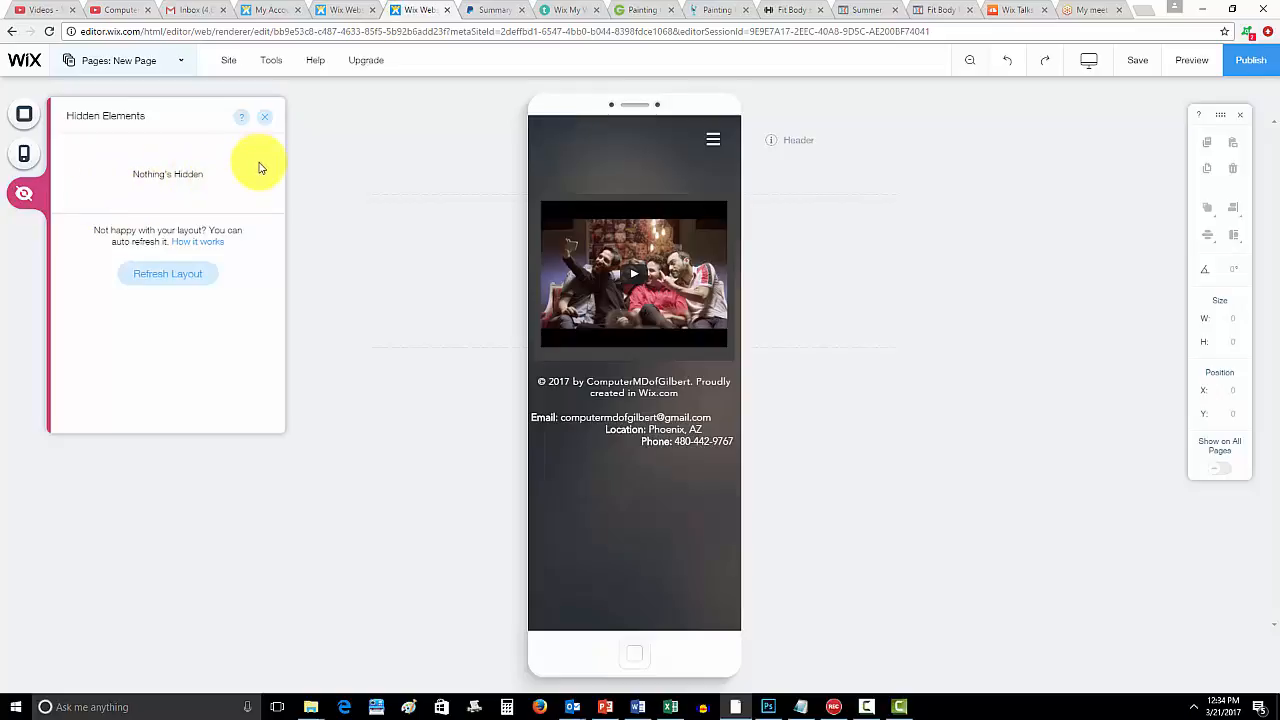
mouse_move(252, 182)
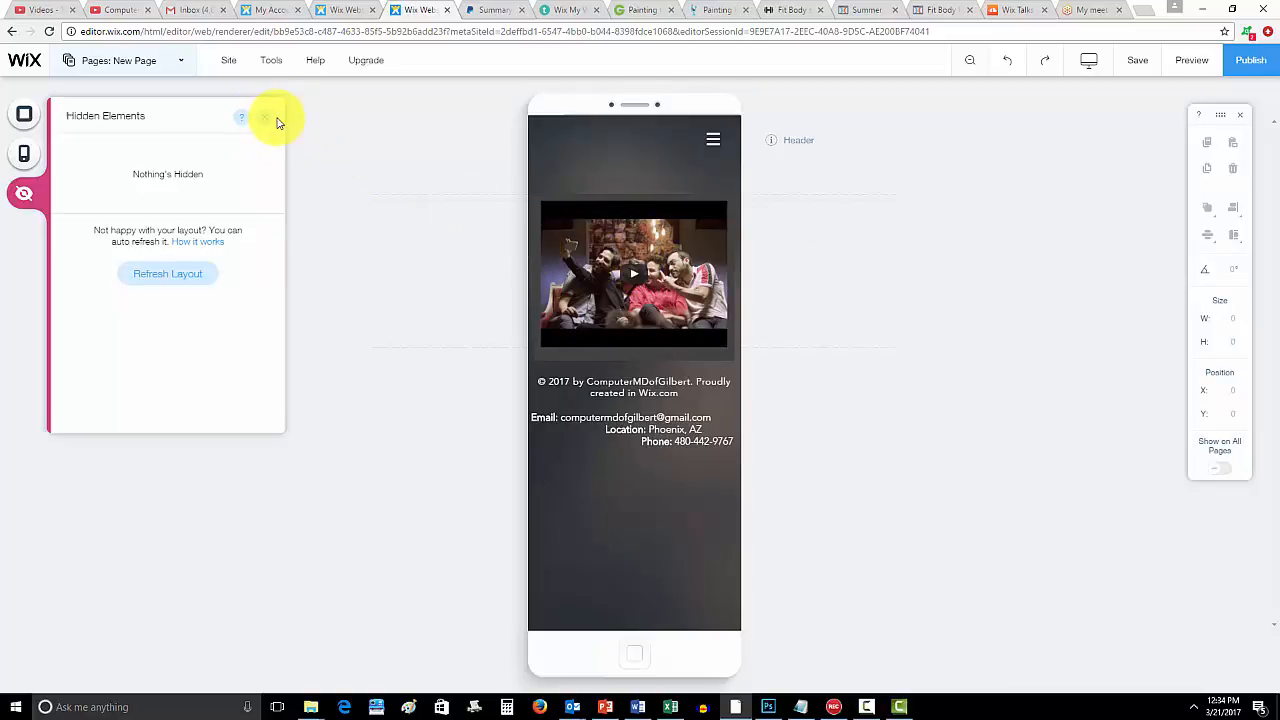
click(1088, 60)
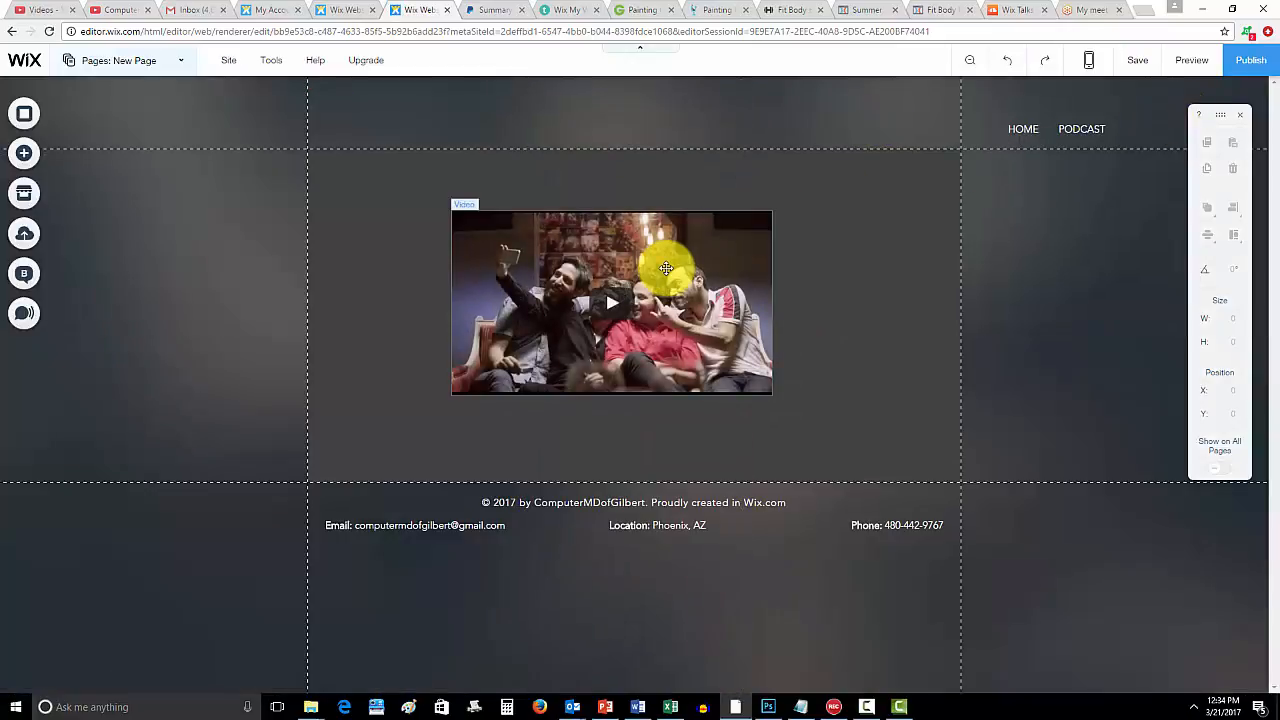
Delete the selected video from New Page and switch to the HOME page.
click(610, 300)
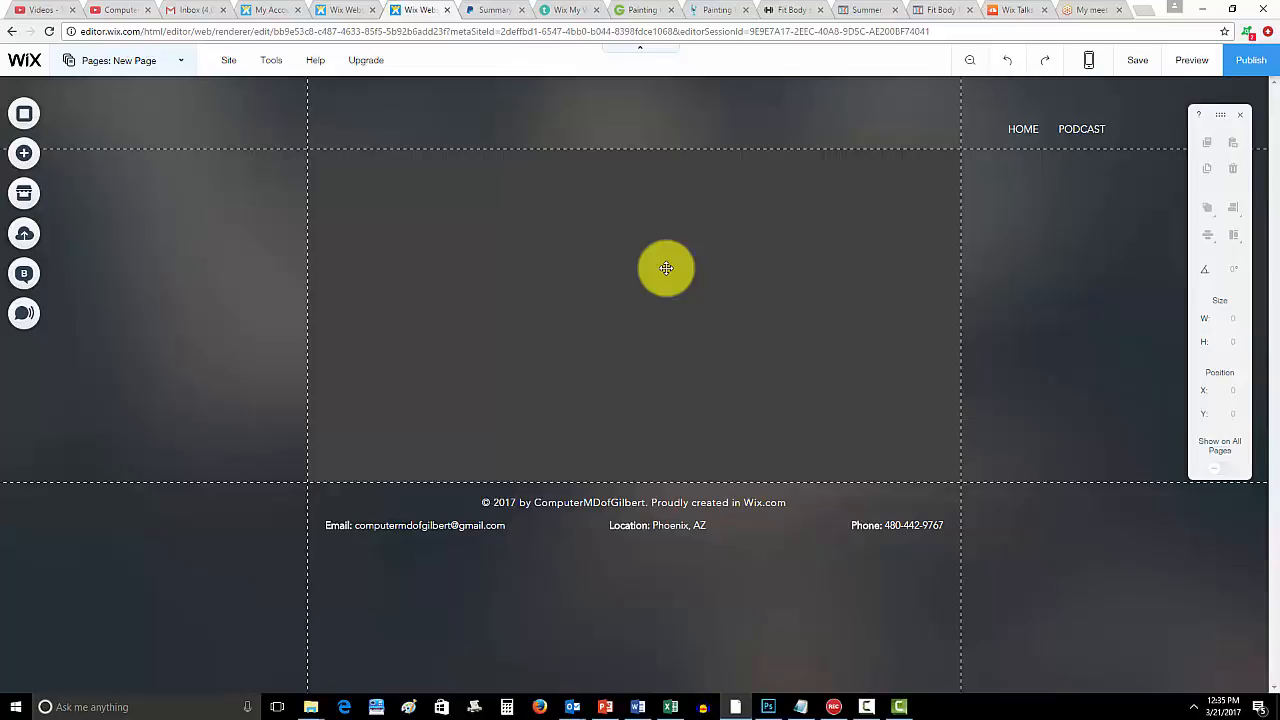
click(118, 60)
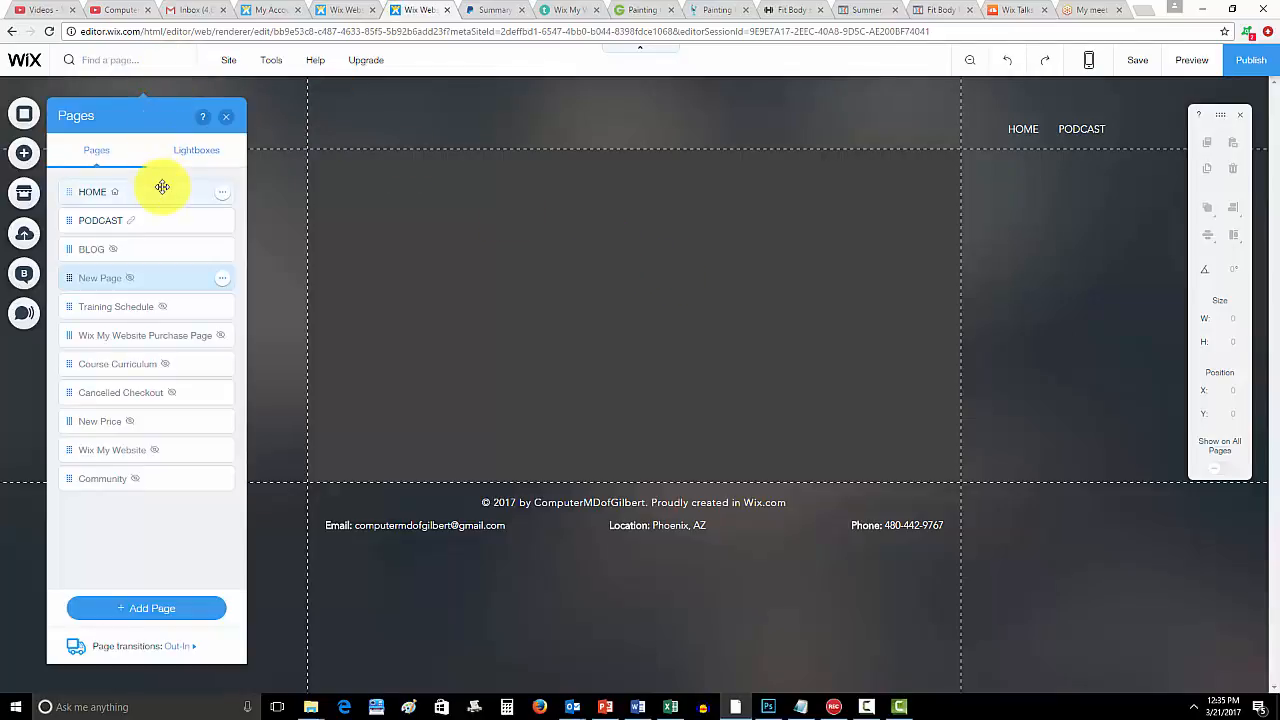
click(92, 192)
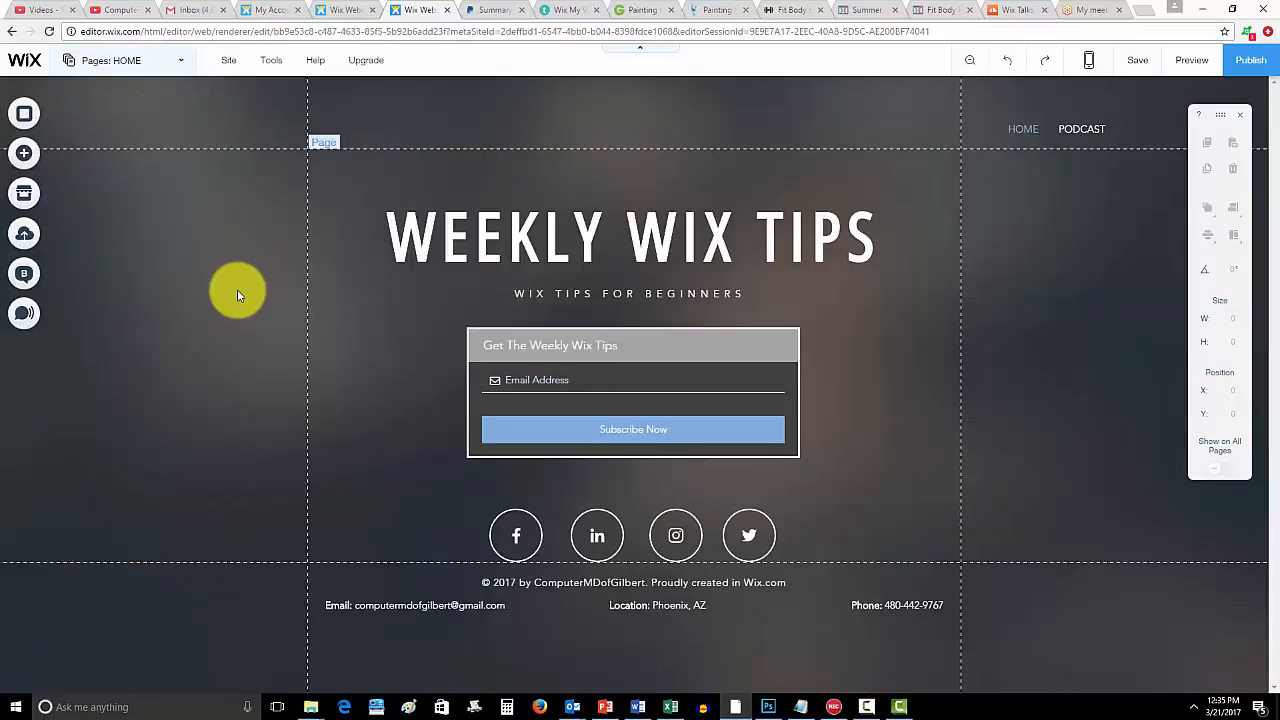